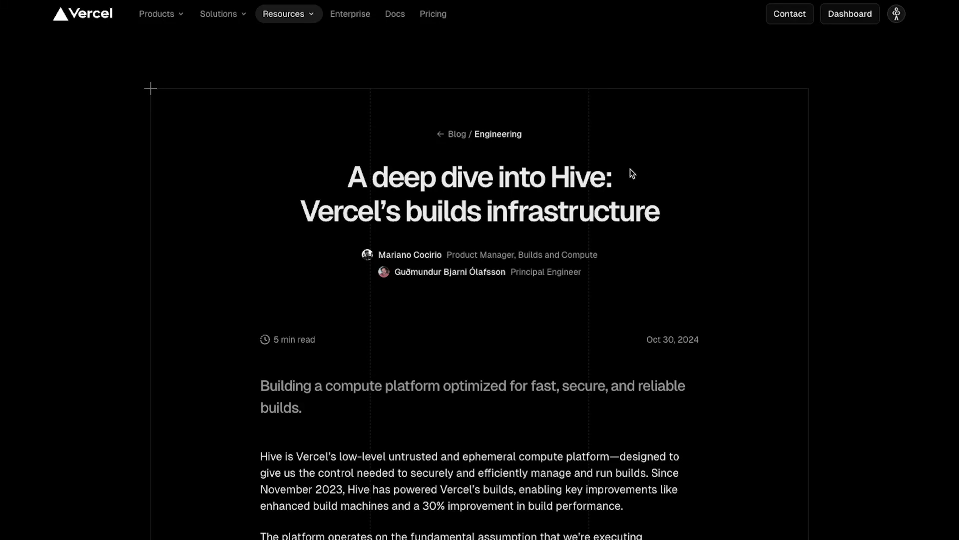
Read the post's opening, highlighting the title and the phrase about managing and running builds.
left_click_drag(300, 211, 551, 211)
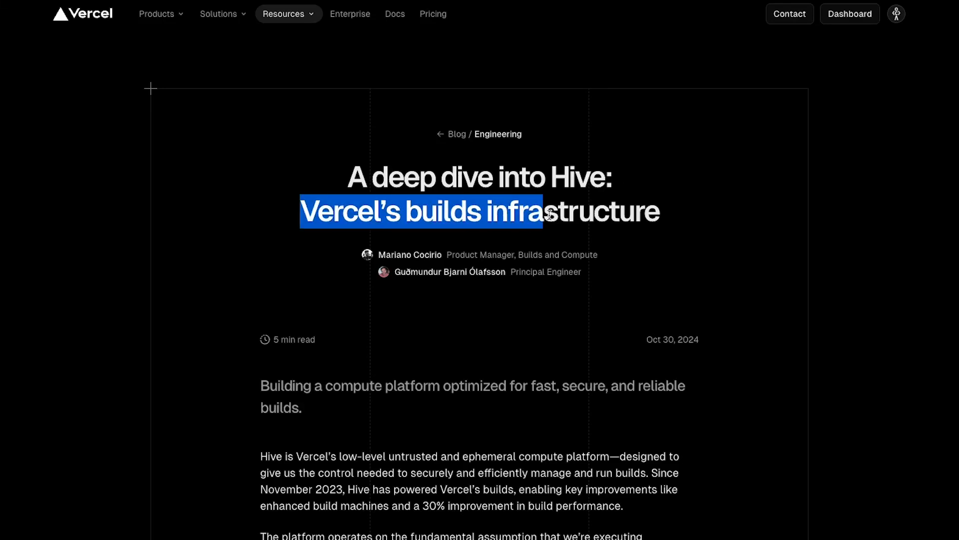
left_click(678, 223)
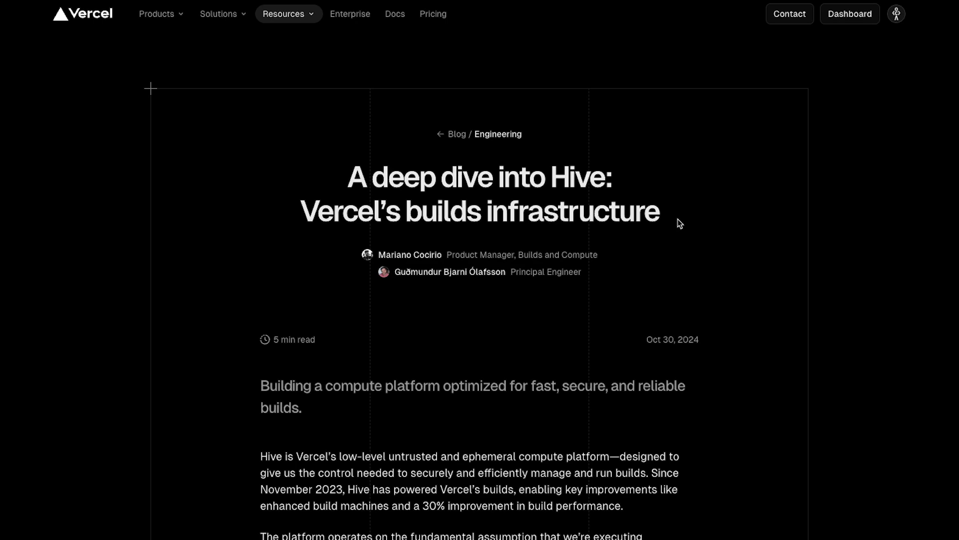
mouse_move(352, 191)
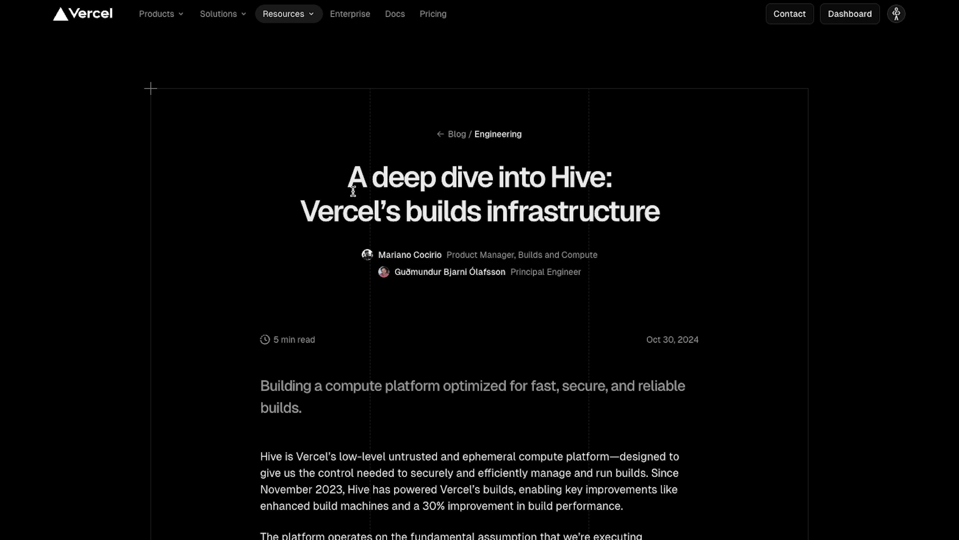
scroll("down", 3)
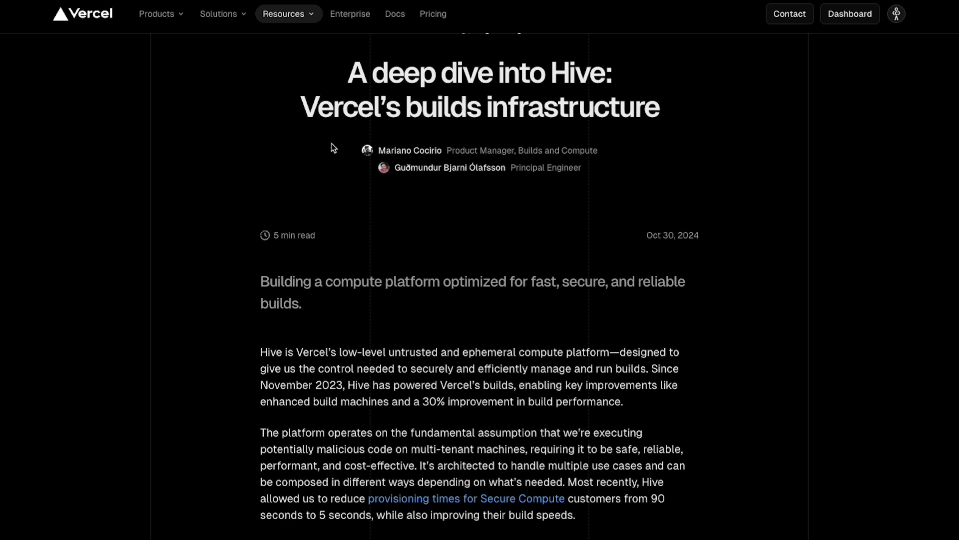
mouse_move(425, 274)
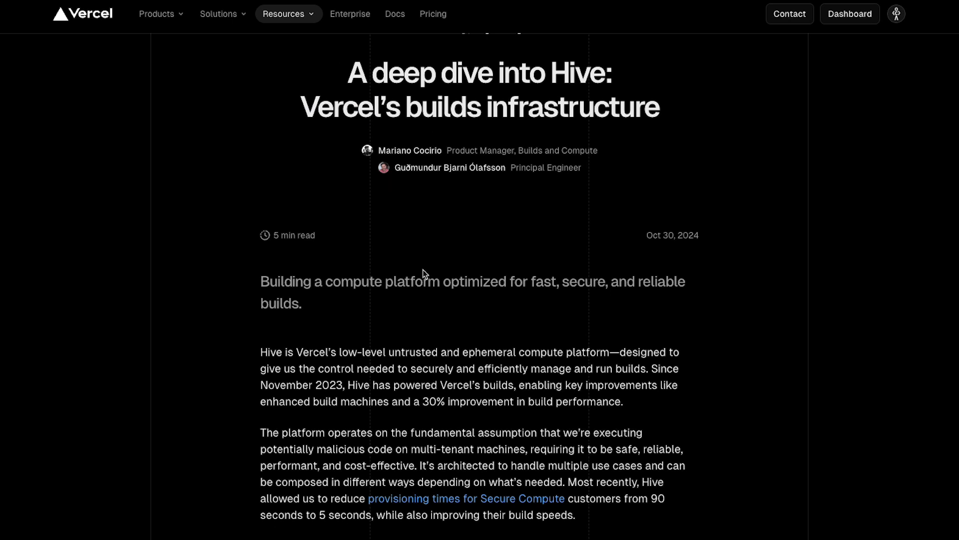
scroll("down", 3)
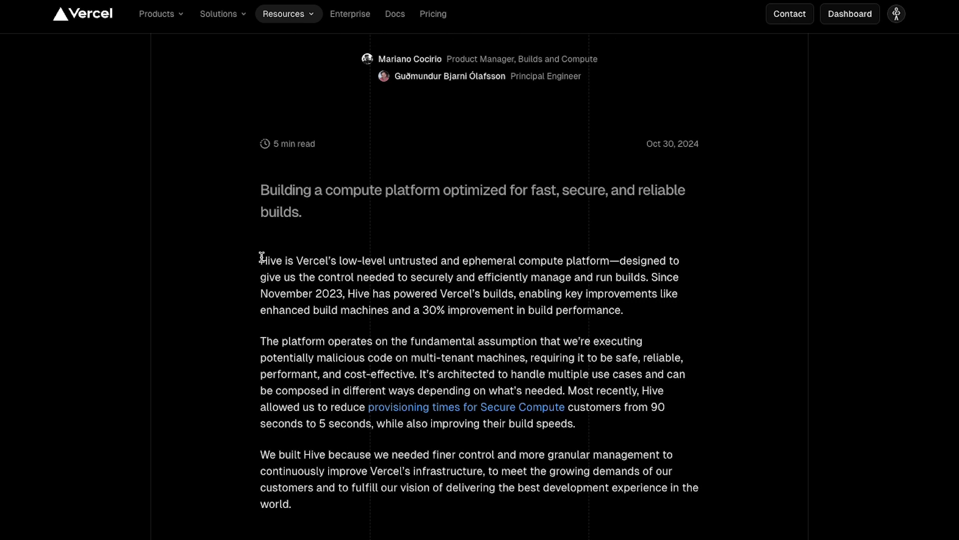
left_click_drag(260, 259, 576, 260)
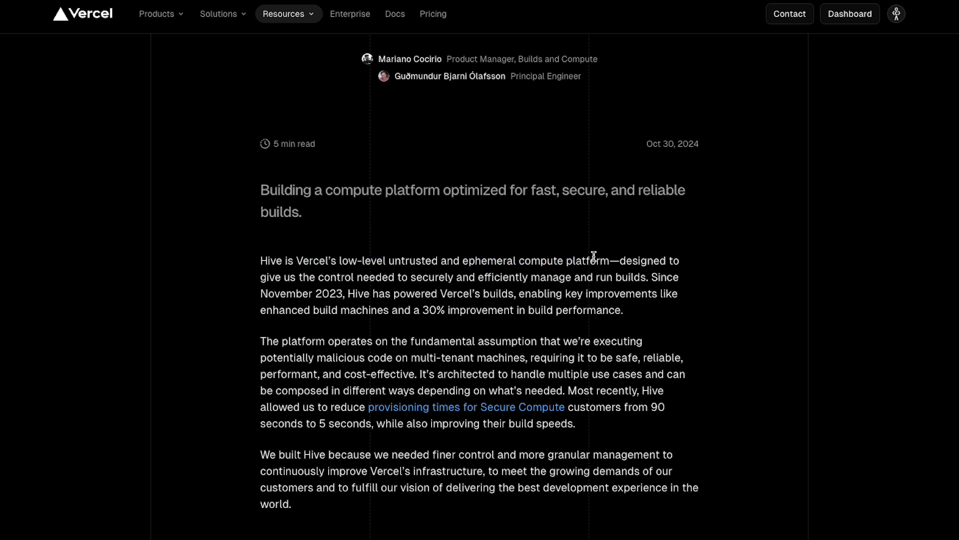
left_click_drag(594, 260, 569, 293)
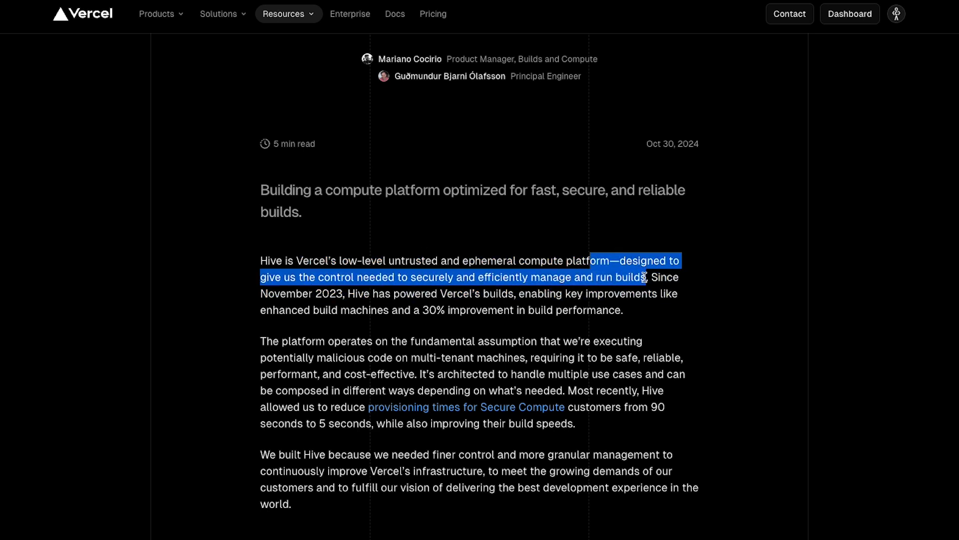
scroll("down", 3)
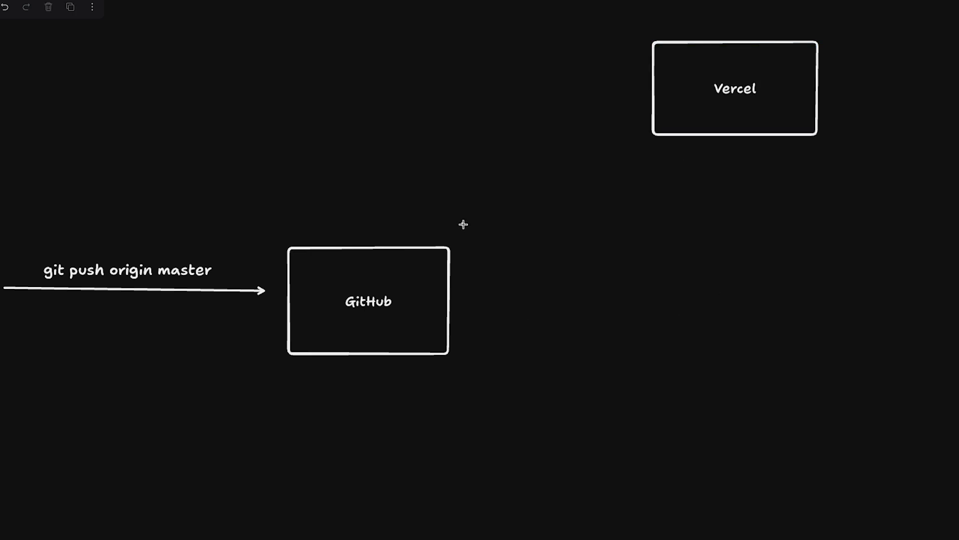
Link GitHub and Vercel with arrows labelled 'Clone the repo' and add 'Compute owned by Vercel'.
left_click_drag(462, 223, 640, 104)
type("Clone the repo and start build")
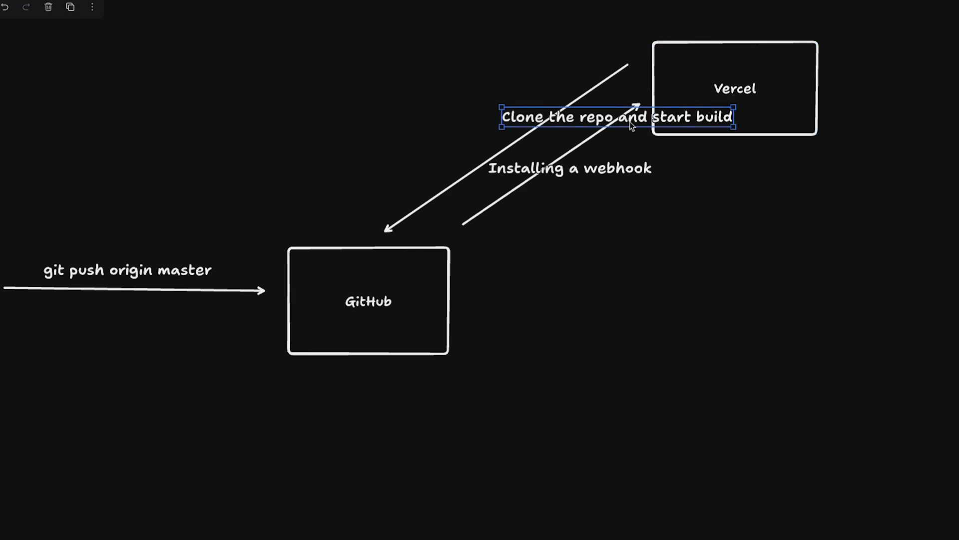
left_click(368, 301)
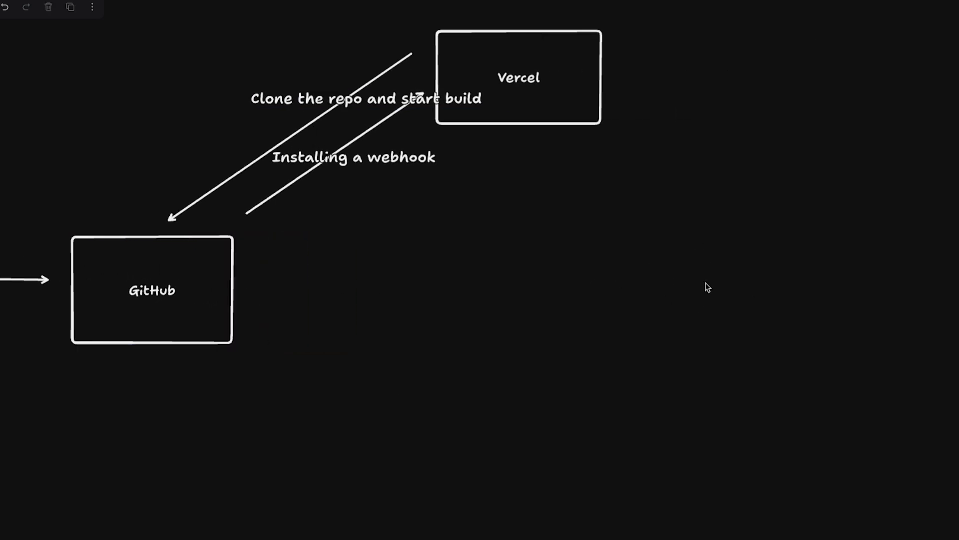
type("Compute owned by Vercel")
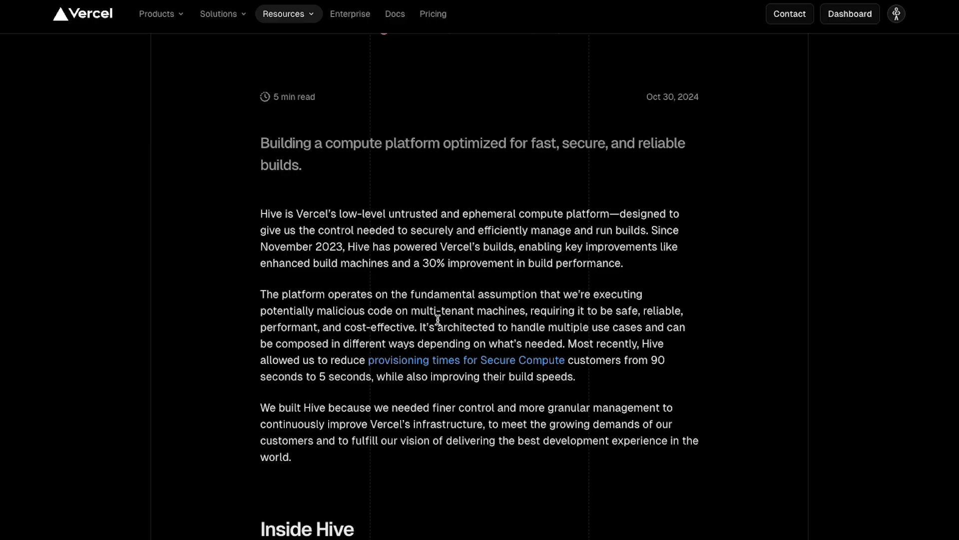
left_click_drag(365, 213, 455, 214)
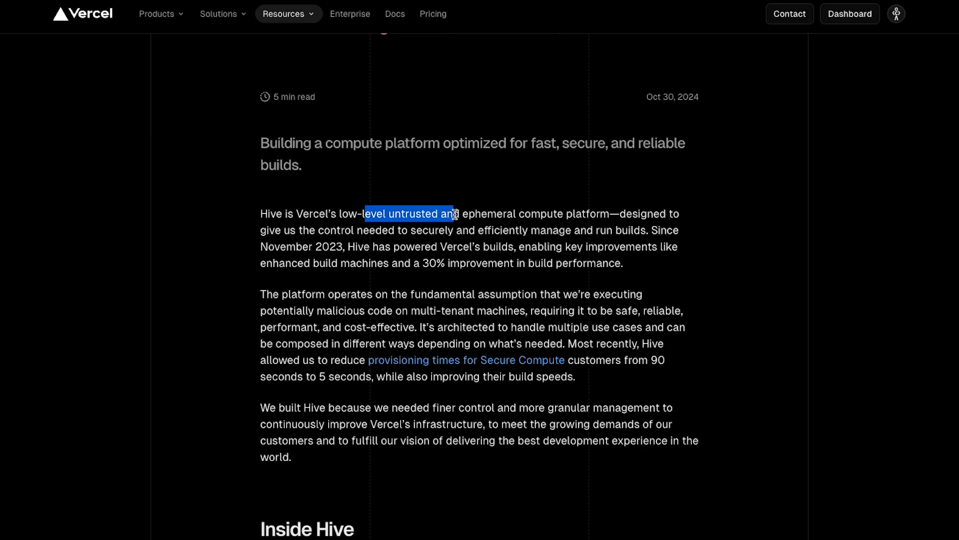
left_click(566, 215)
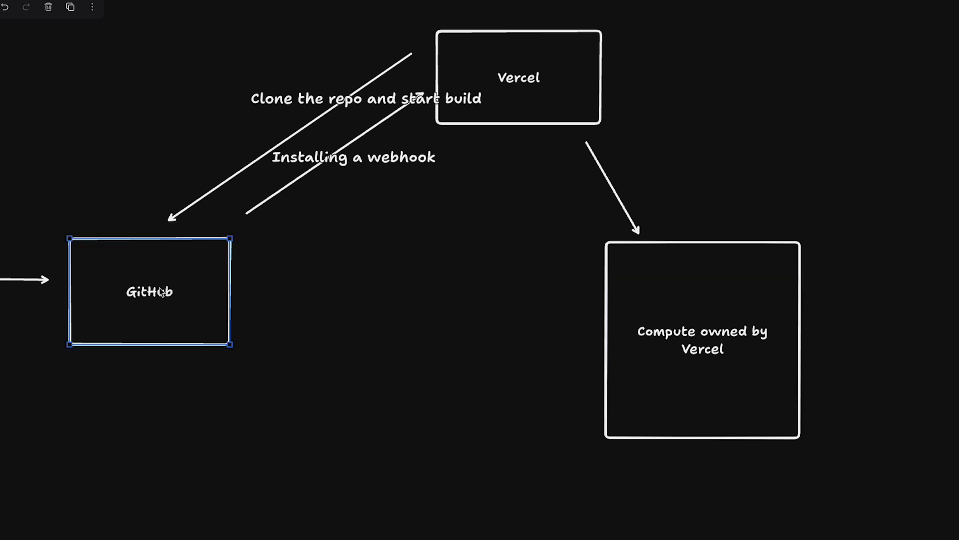
mouse_move(344, 339)
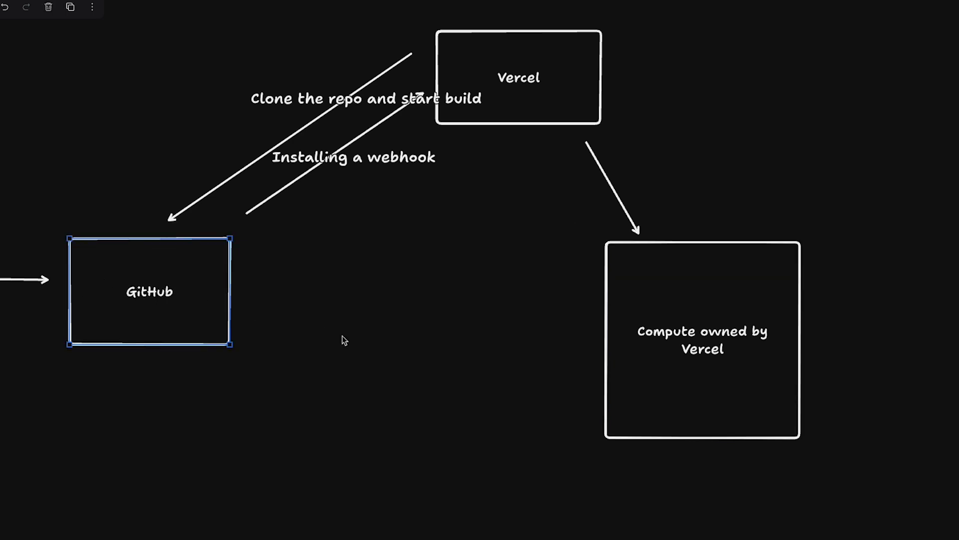
mouse_move(786, 291)
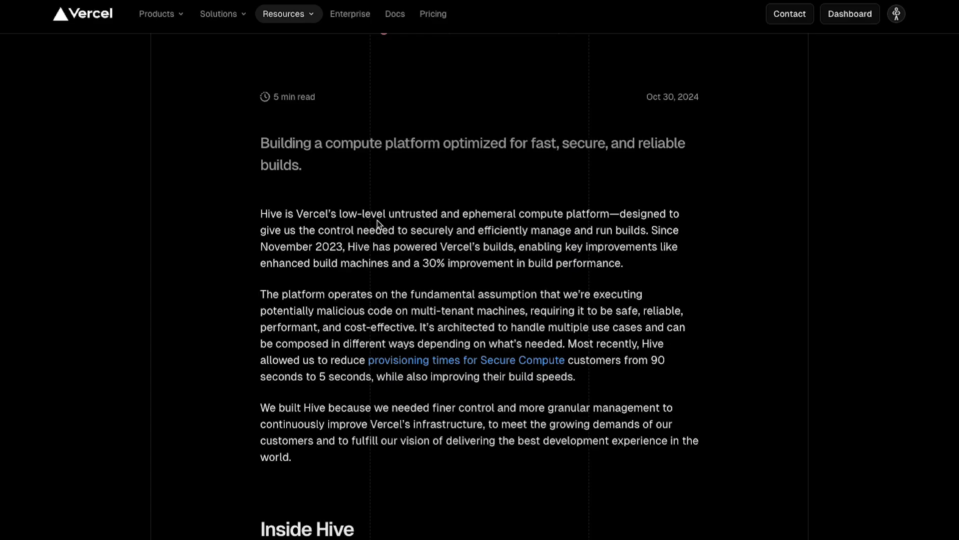
mouse_move(466, 219)
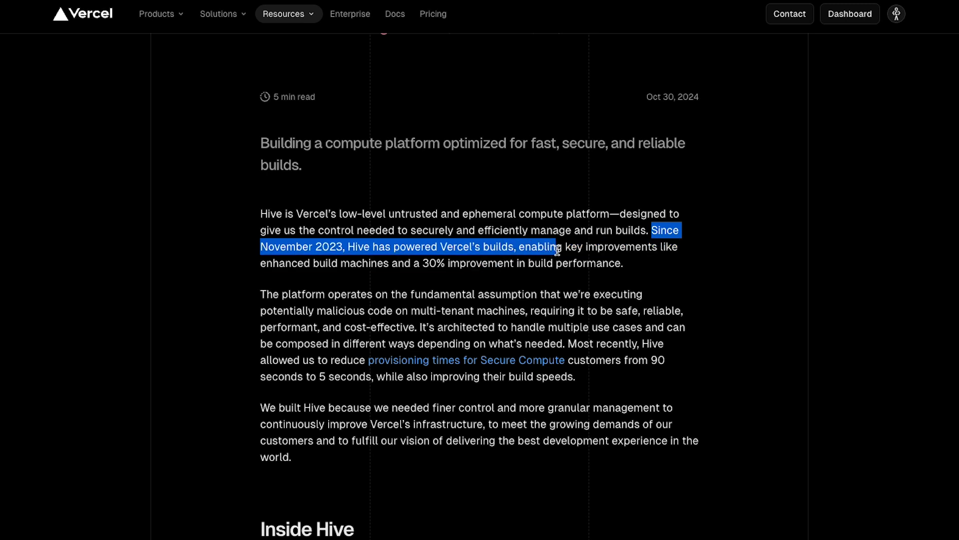
left_click_drag(557, 251, 357, 263)
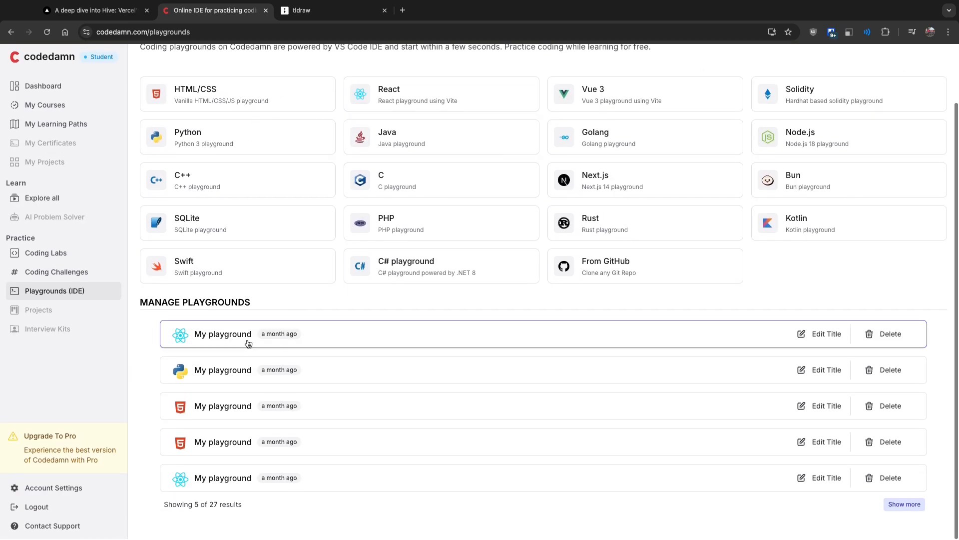
Return to codedamn Playgrounds and launch the first React playground in the IDE.
left_click(92, 10)
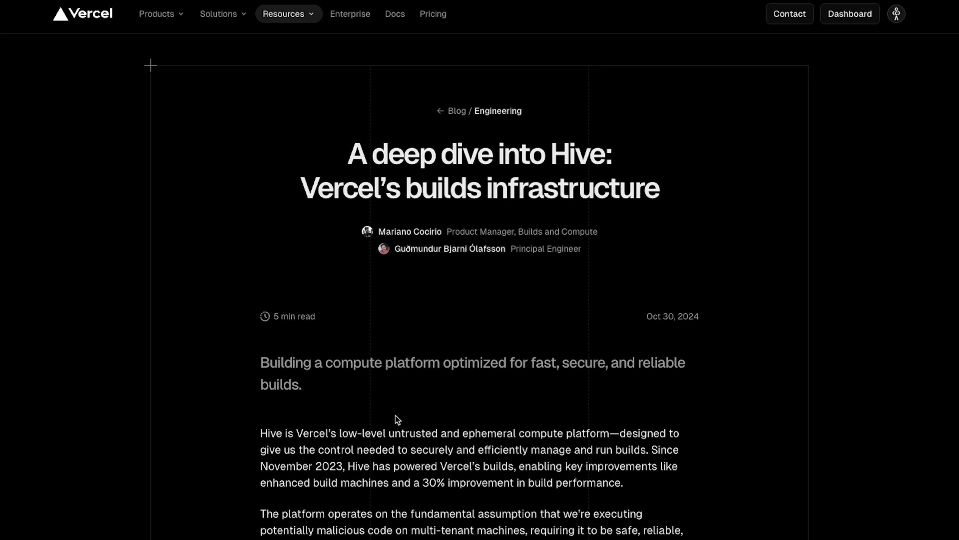
left_click(214, 10)
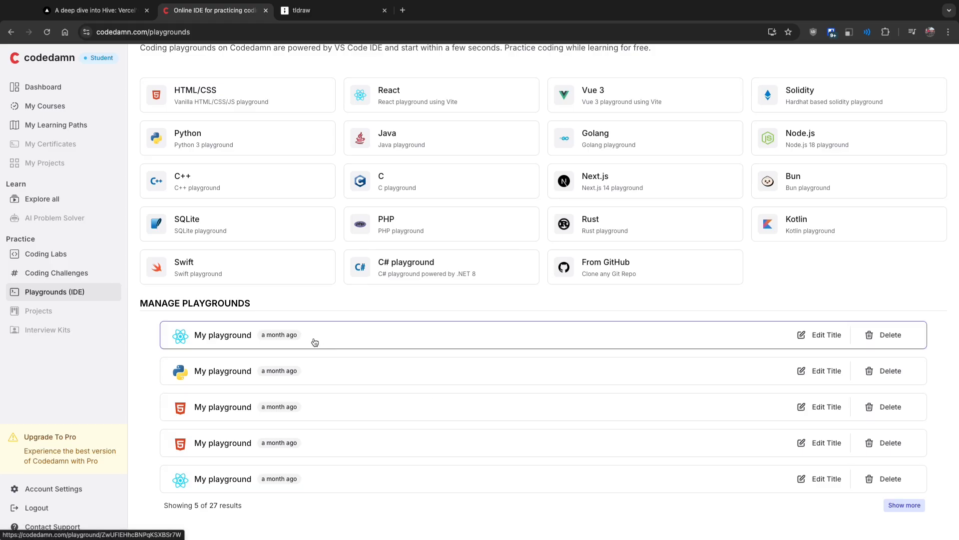
left_click(223, 335)
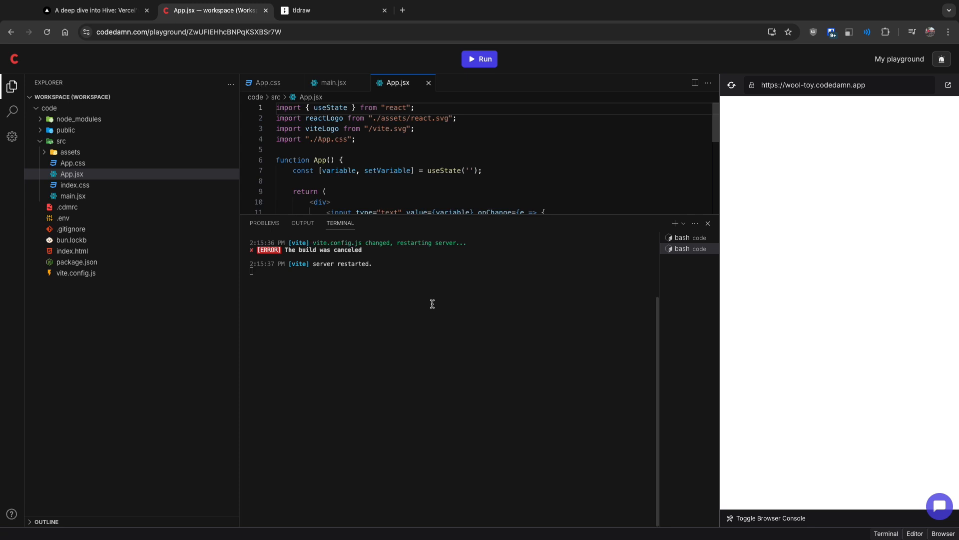
mouse_move(389, 265)
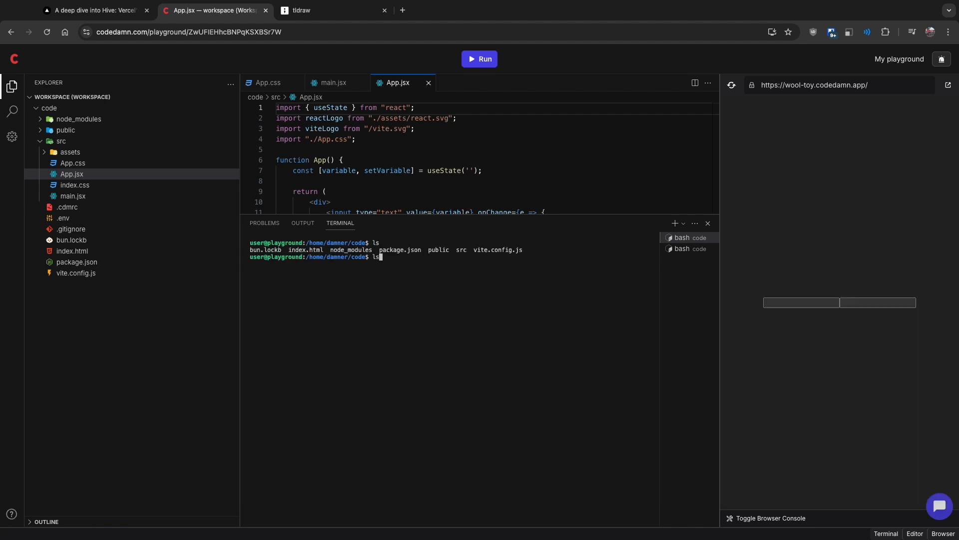
Run 'ls -la' in the playground terminal to list the code folder with hidden files.
left_click(324, 10)
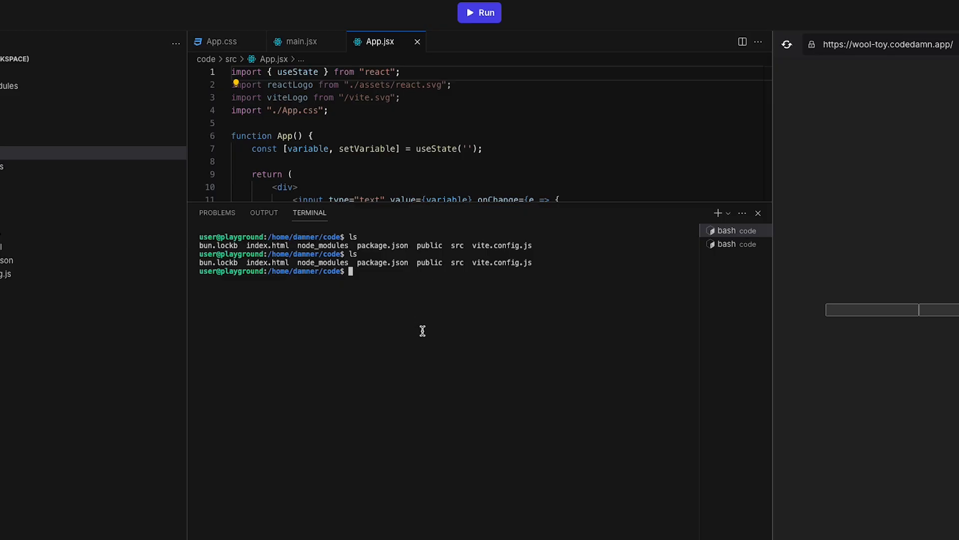
type("ls -la")
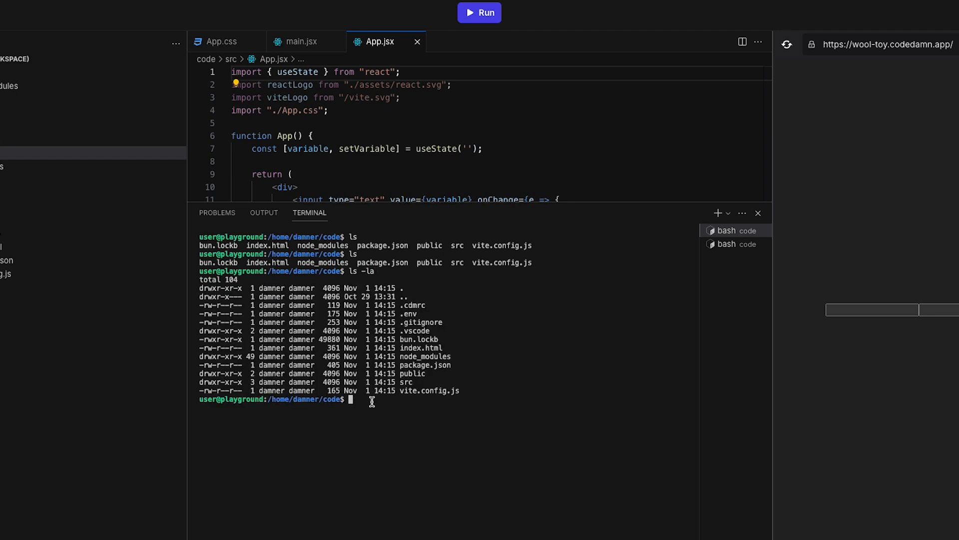
mouse_move(485, 141)
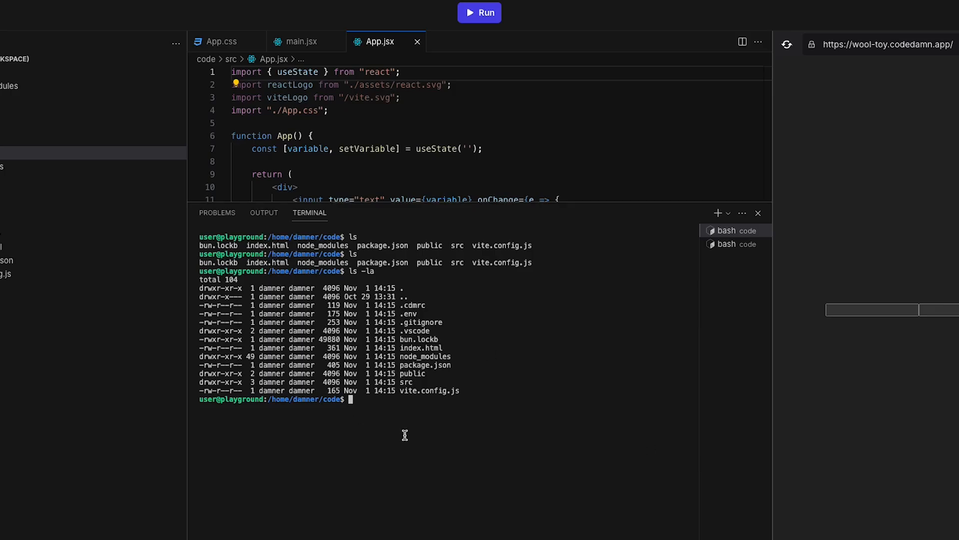
mouse_move(331, 362)
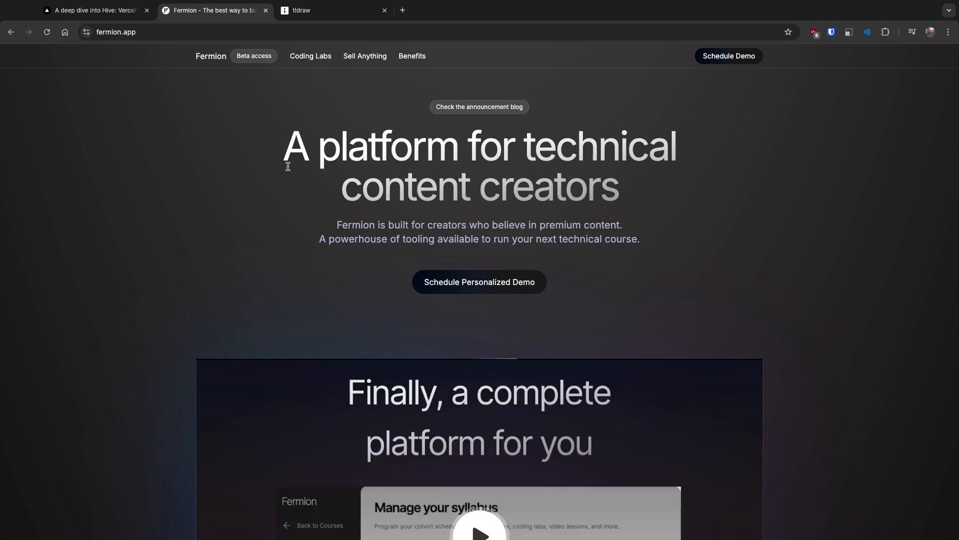
Browse Fermion's Coding Labs and Sell Anything sections, then return to the Hive post.
scroll("down", 3)
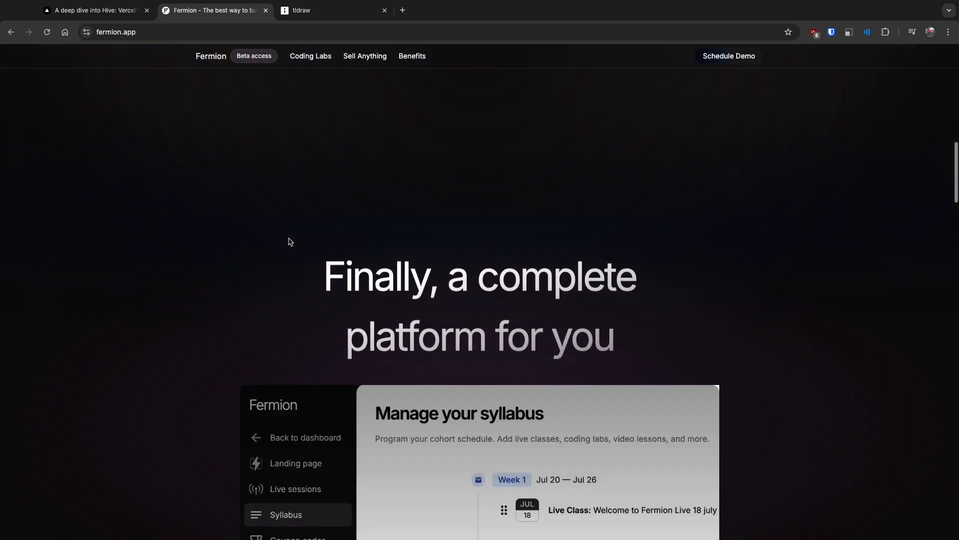
left_click(309, 56)
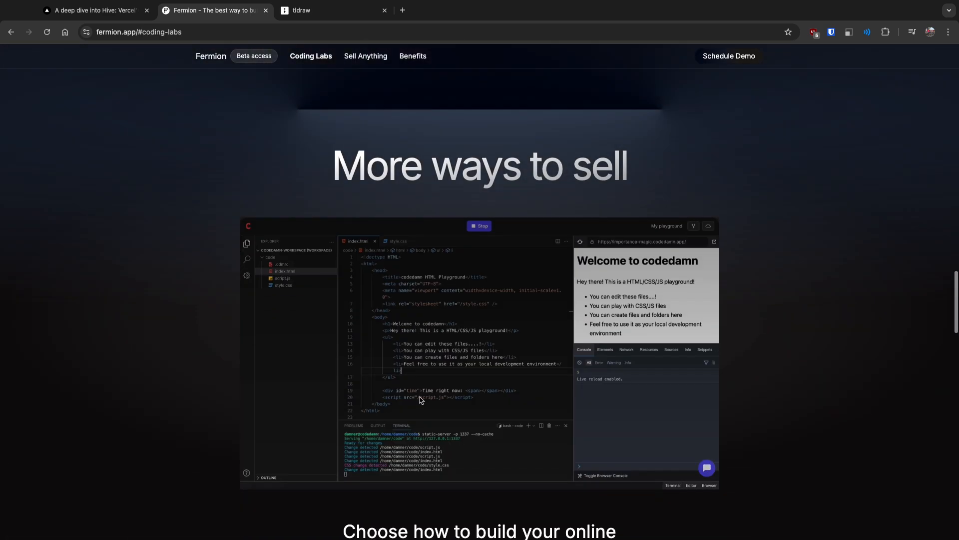
left_click(366, 56)
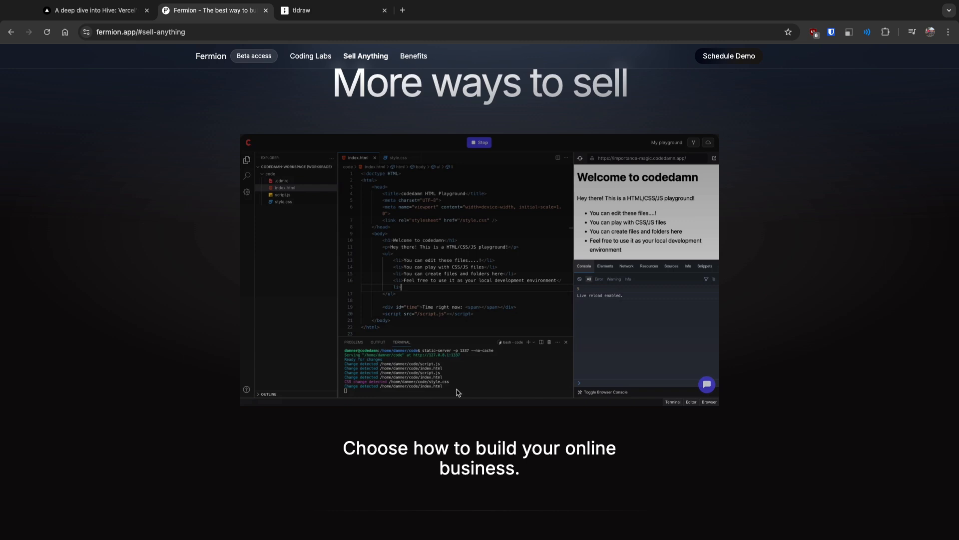
mouse_move(504, 375)
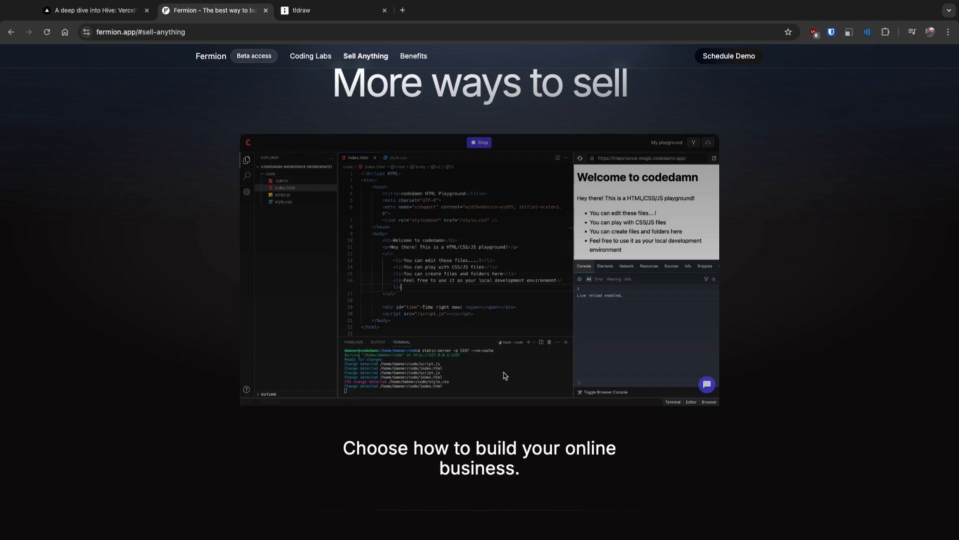
left_click(92, 10)
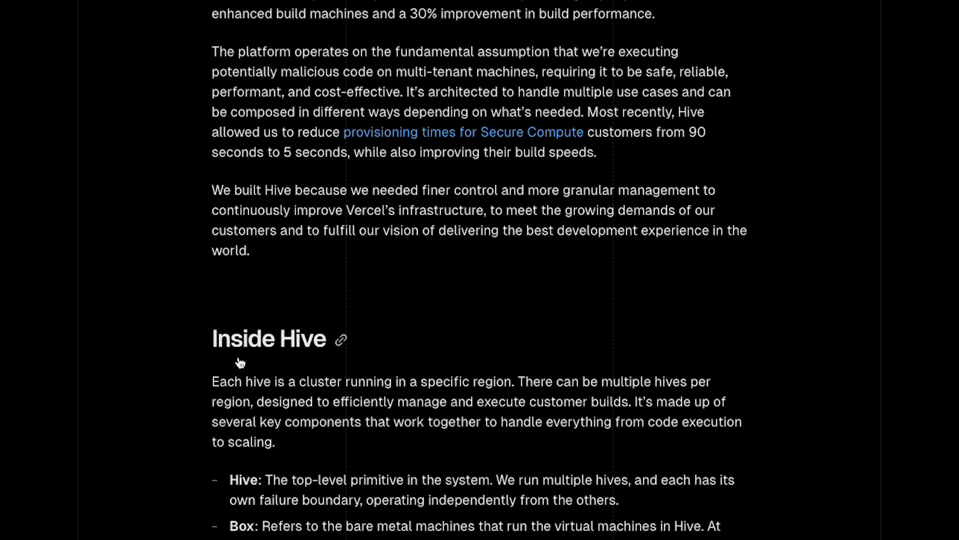
Highlight the sentences about multiple hives per region and the hive failure boundary.
scroll("down", 3)
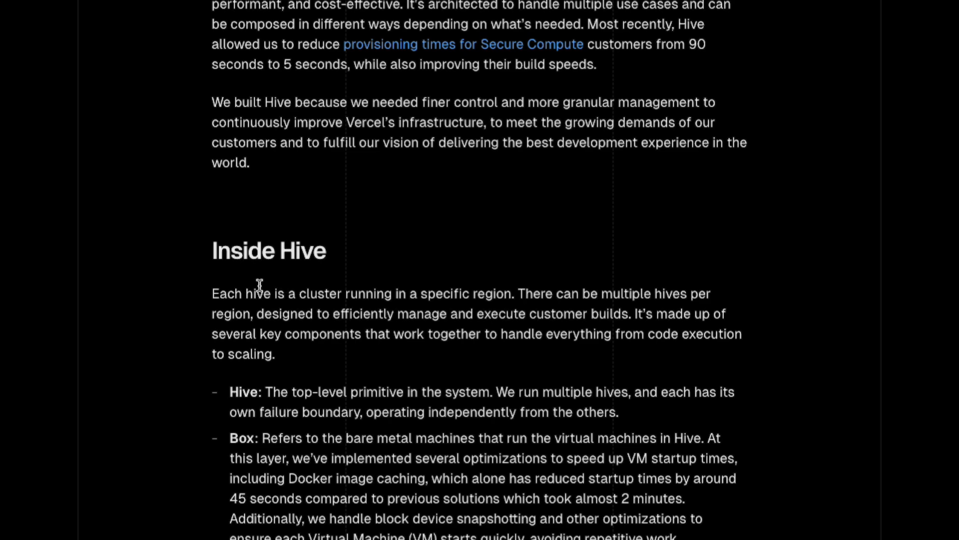
left_click_drag(246, 292, 508, 292)
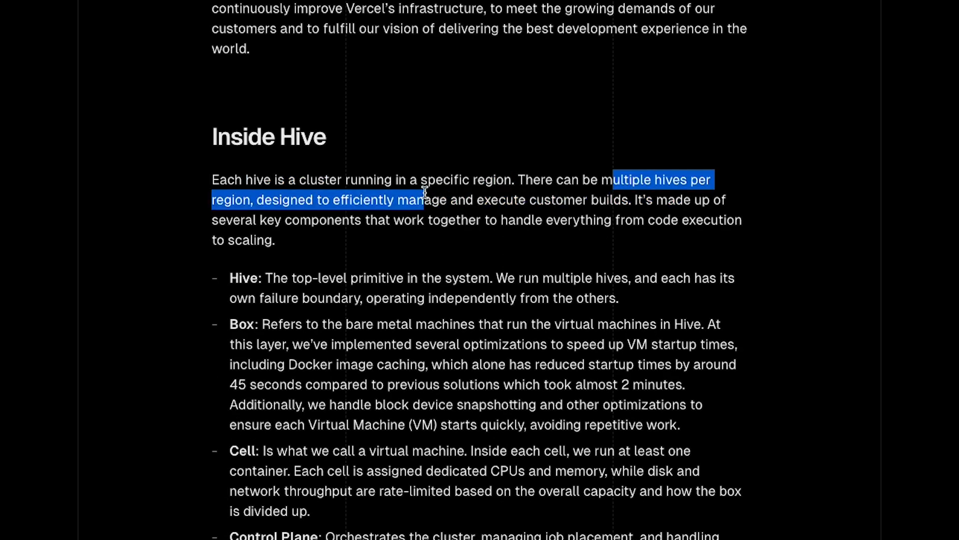
left_click_drag(424, 199, 599, 199)
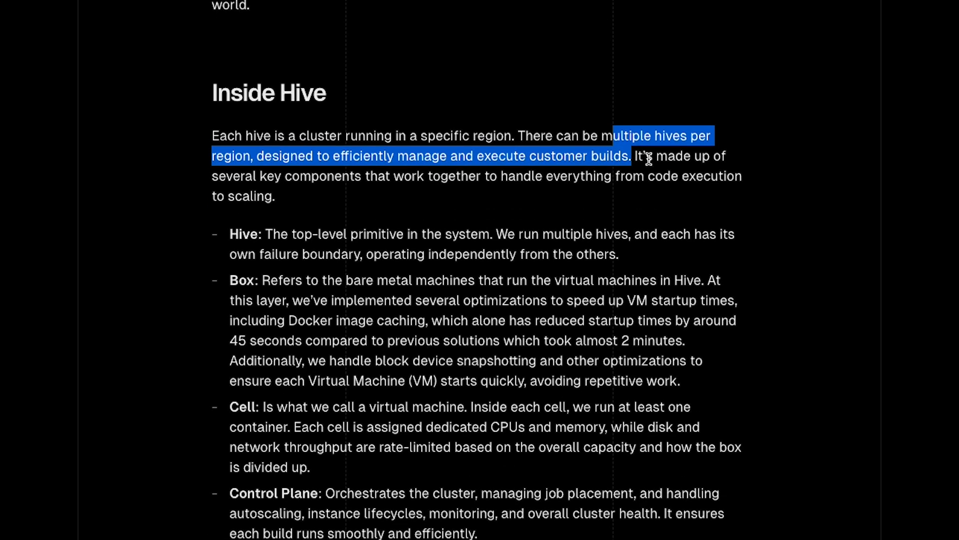
left_click(470, 178)
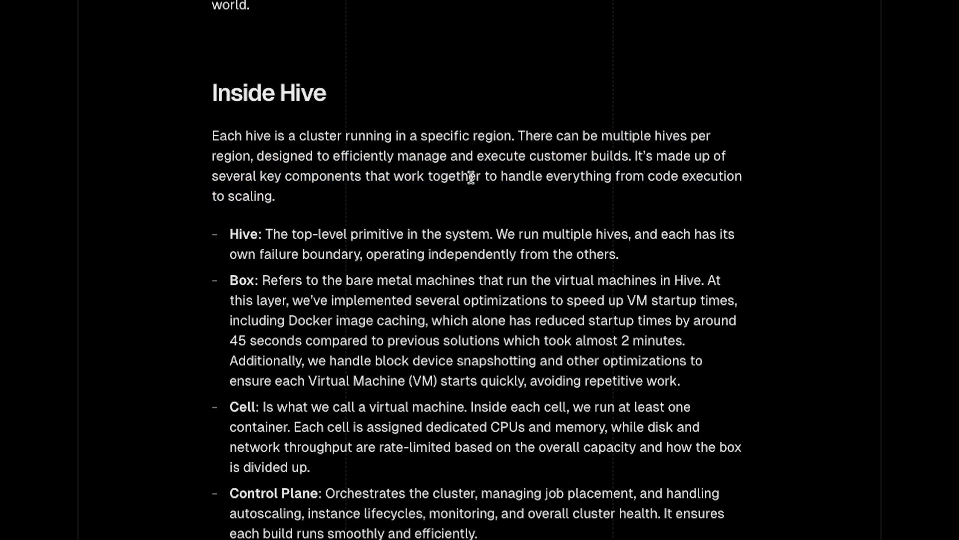
scroll("down", 3)
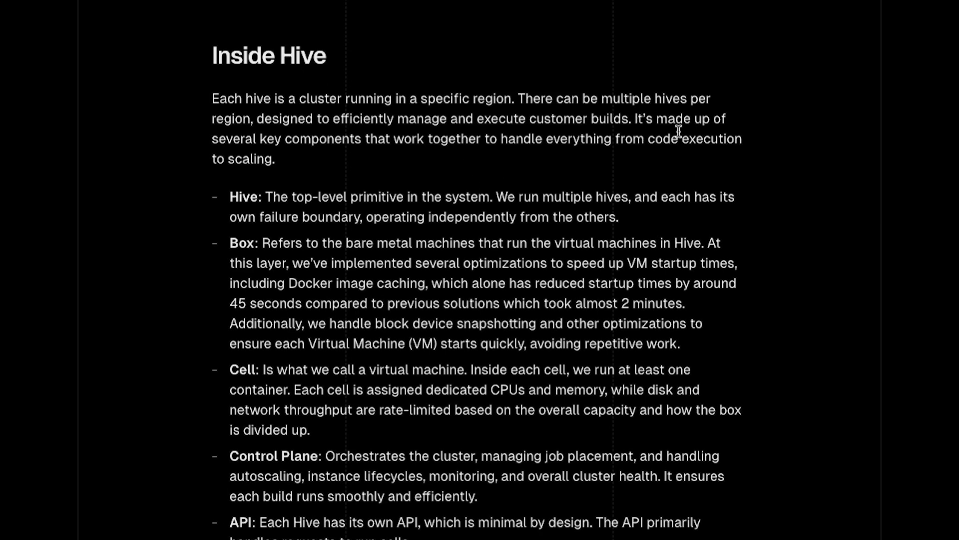
double_click(271, 196)
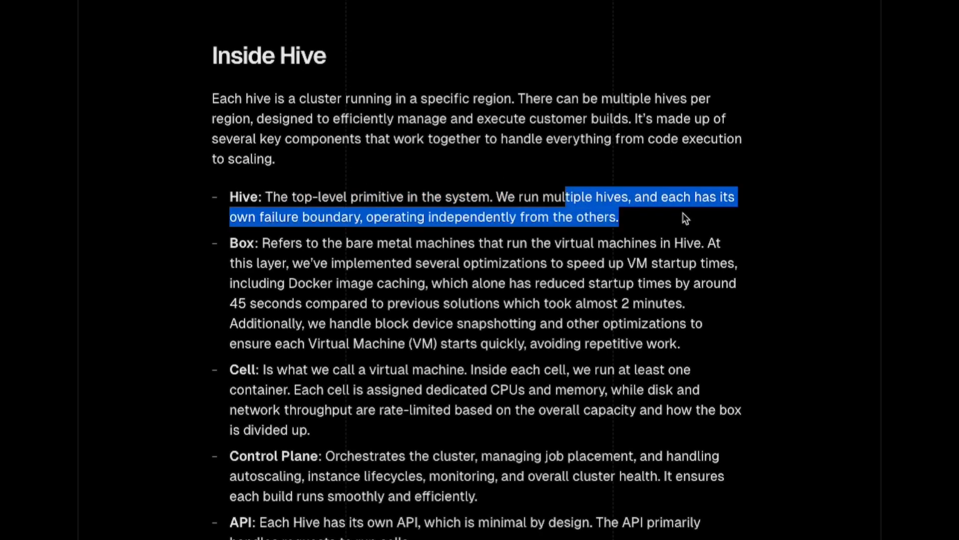
left_click(683, 219)
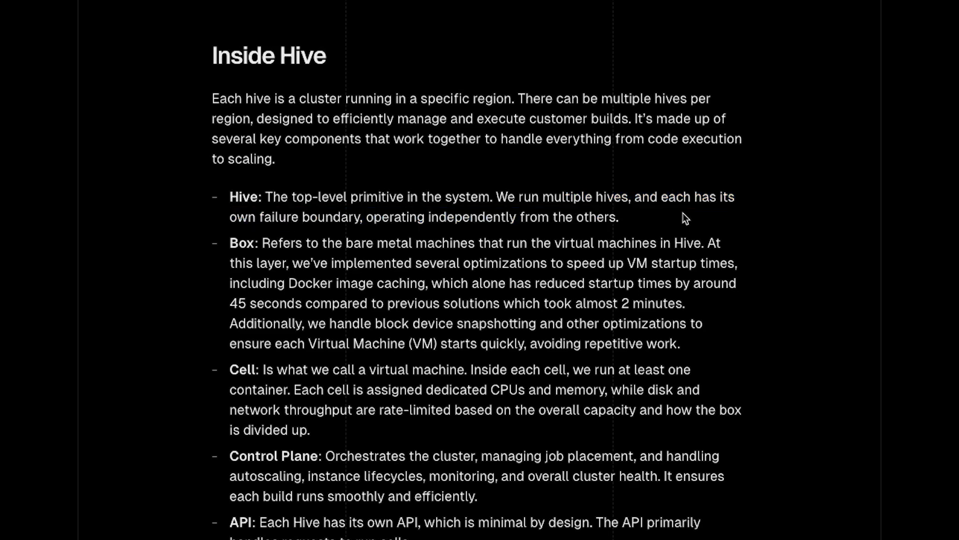
Highlight the virtual machines and VM startup optimizations, read the Cell item, and start a hive circle sketch.
scroll("down", 3)
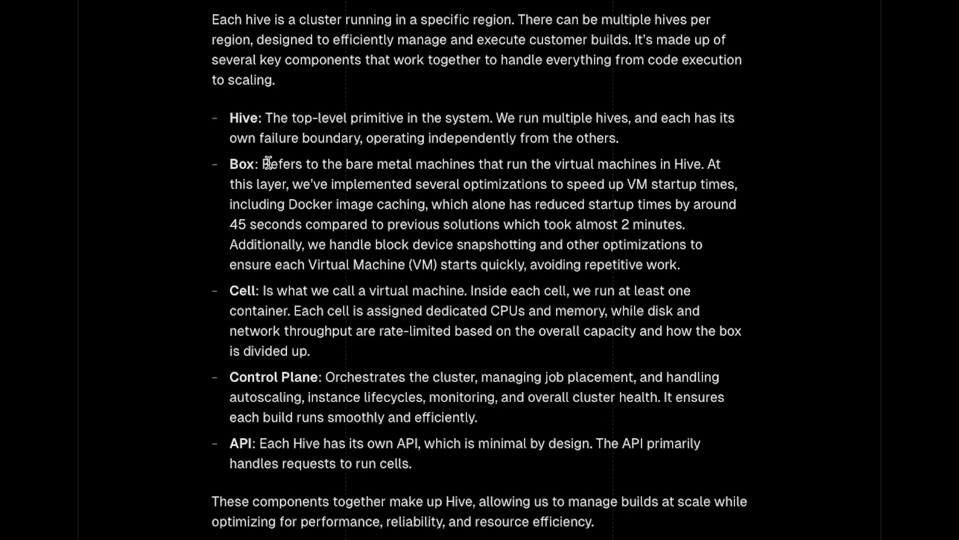
mouse_move(575, 184)
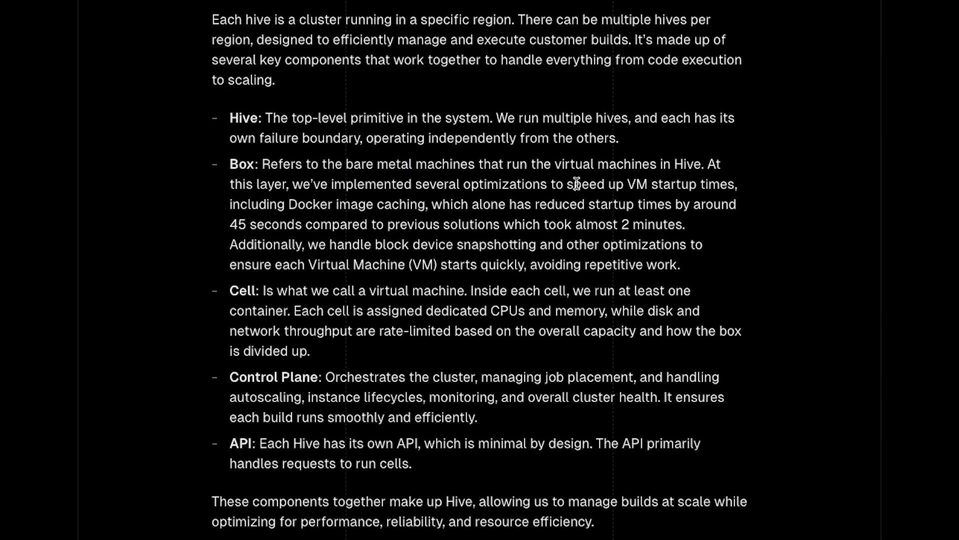
left_click_drag(532, 164, 702, 164)
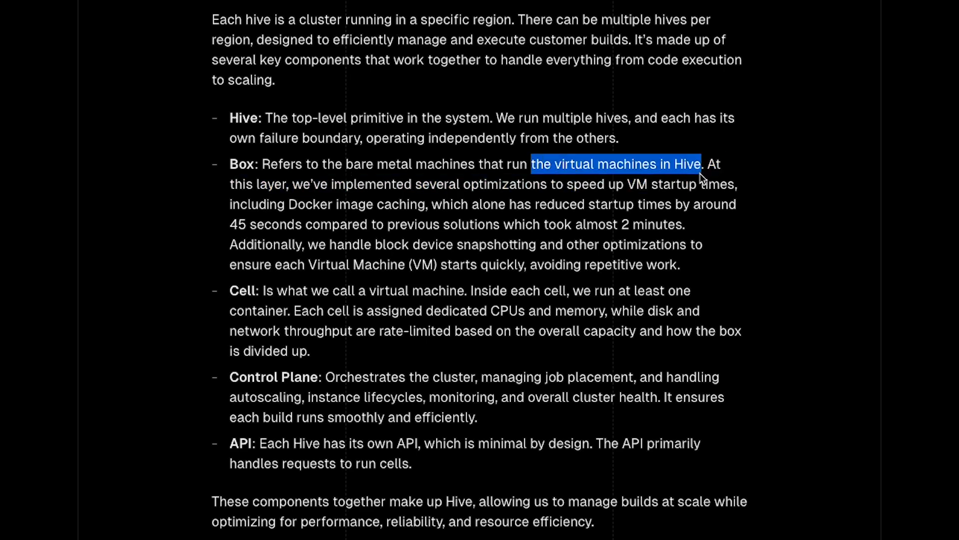
left_click_drag(346, 163, 442, 163)
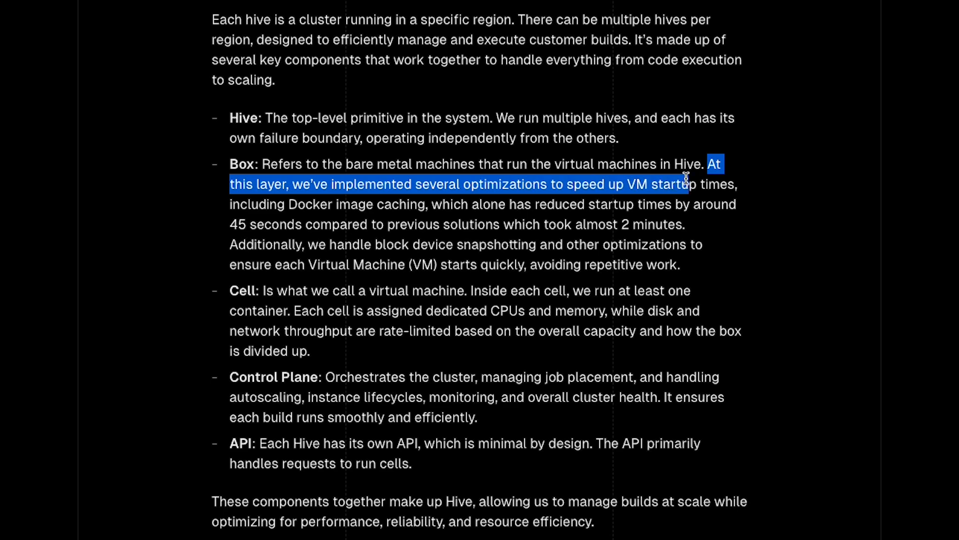
scroll("down", 3)
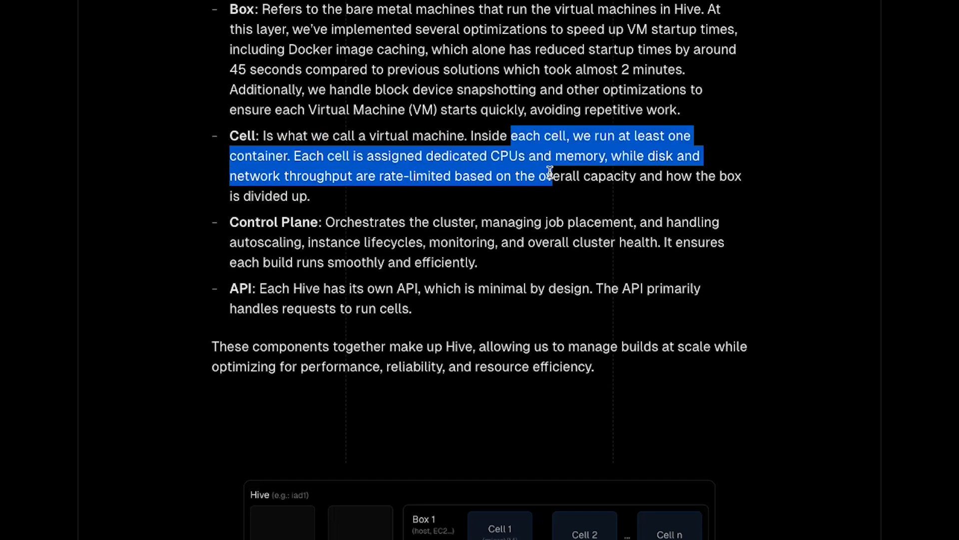
left_click(375, 147)
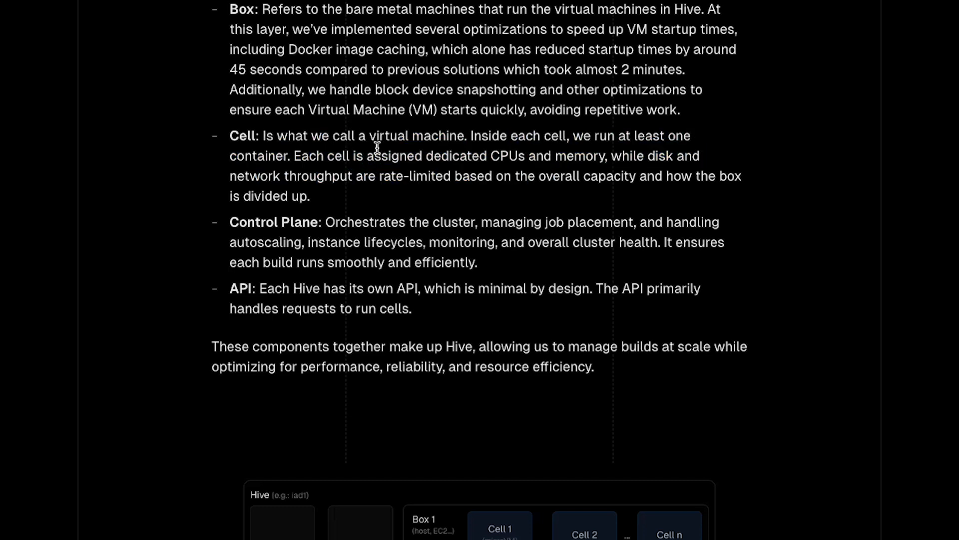
left_click_drag(373, 156, 309, 196)
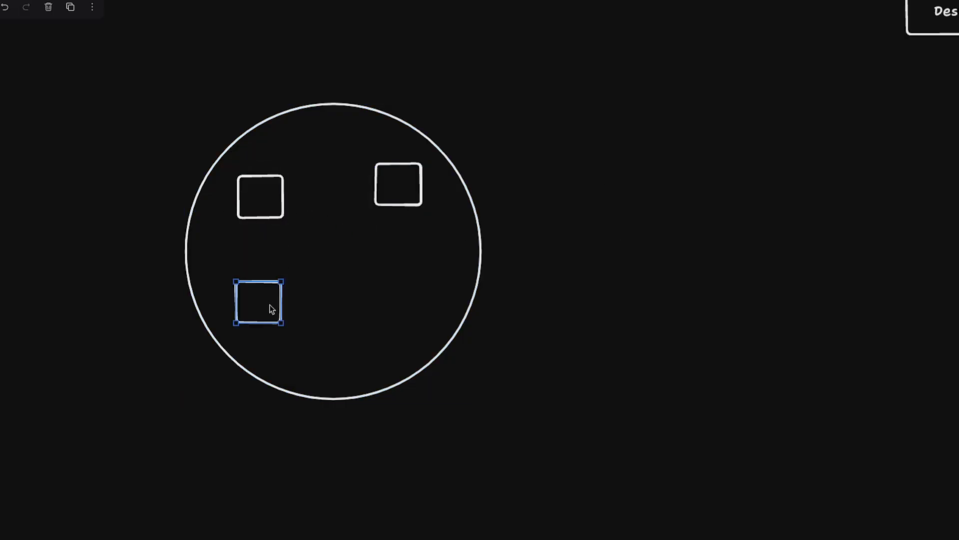
Place another square inside the hive circle.
left_click_drag(257, 302, 426, 263)
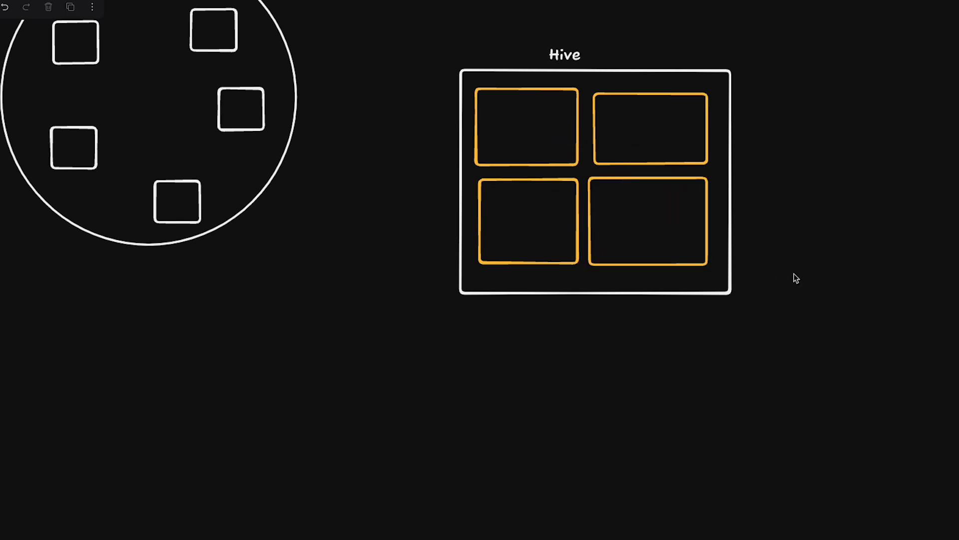
Label an orange rectangle 'bare metal machines' and draw a nested Cells box, then return to the post.
left_click(647, 222)
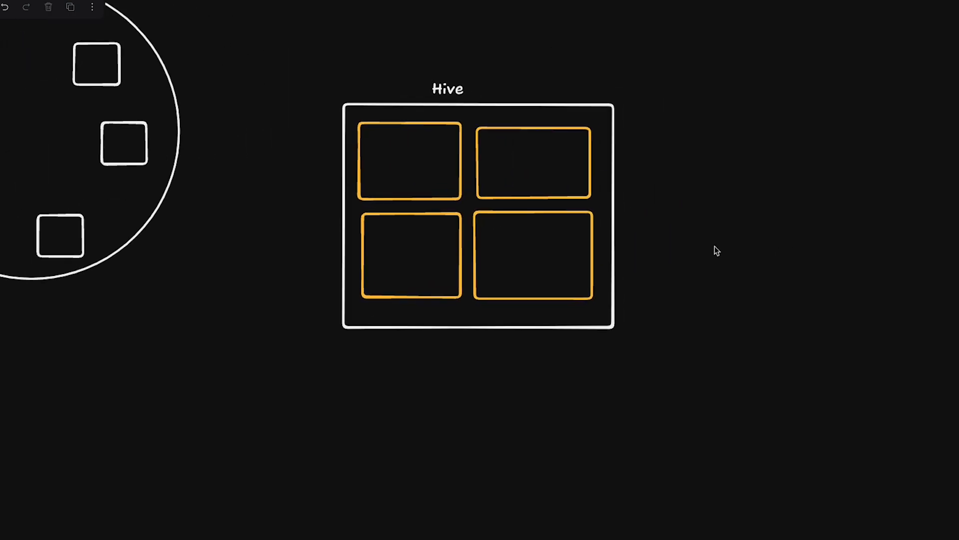
type("bare metal")
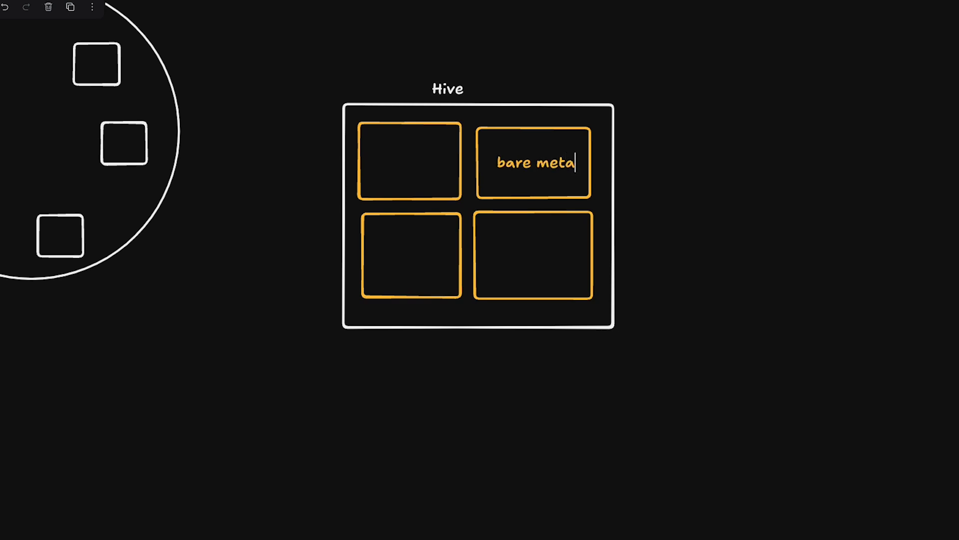
type("machines")
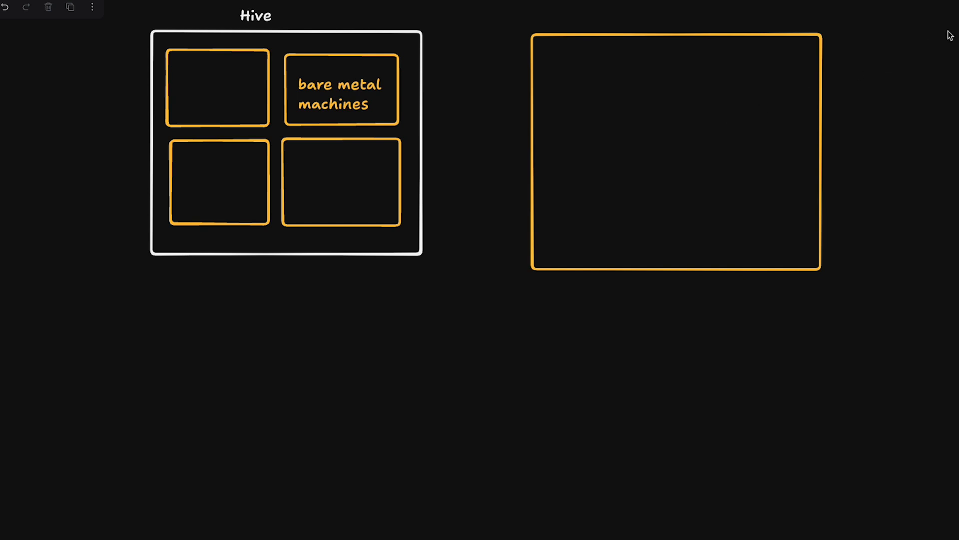
left_click_drag(548, 58, 665, 135)
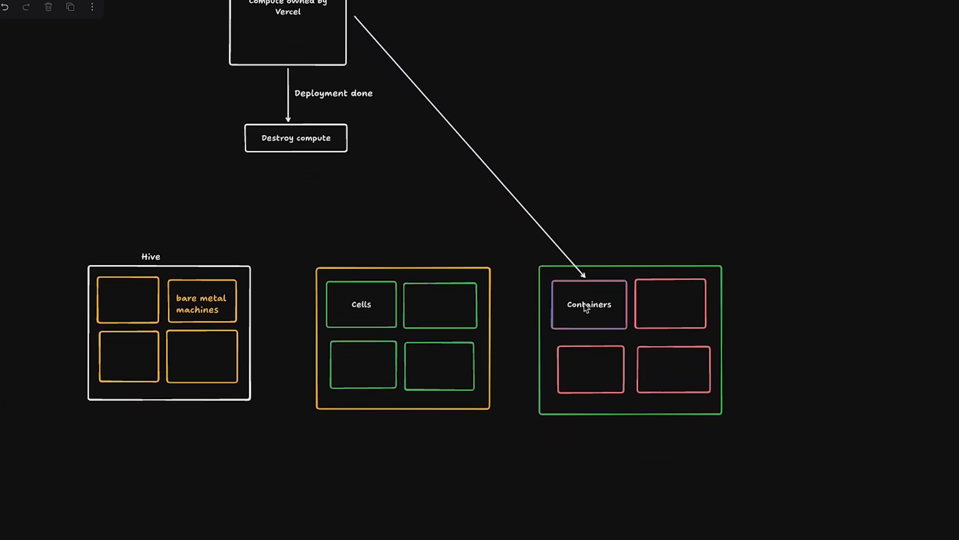
left_click(590, 304)
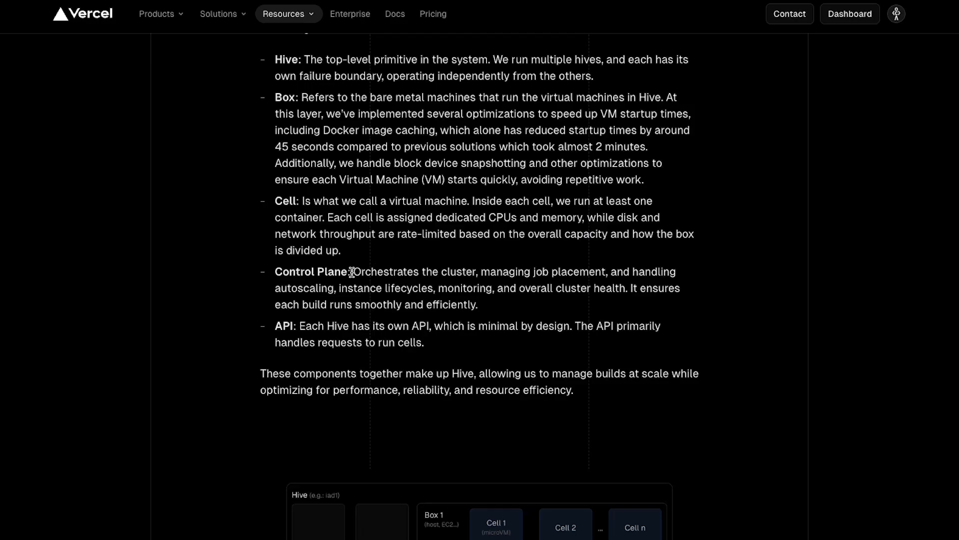
mouse_move(564, 275)
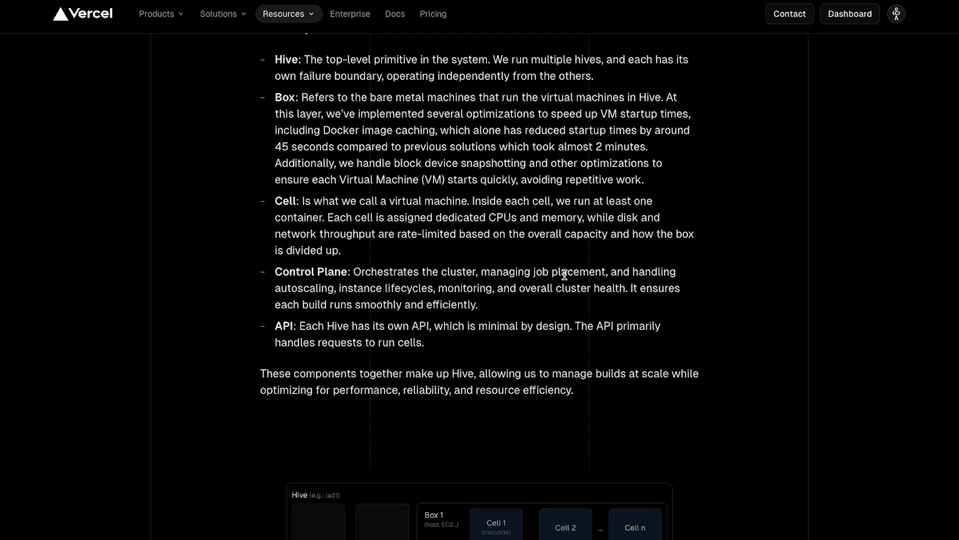
Scroll through the Control Plane and API definitions in the Hive component list.
scroll("down", 3)
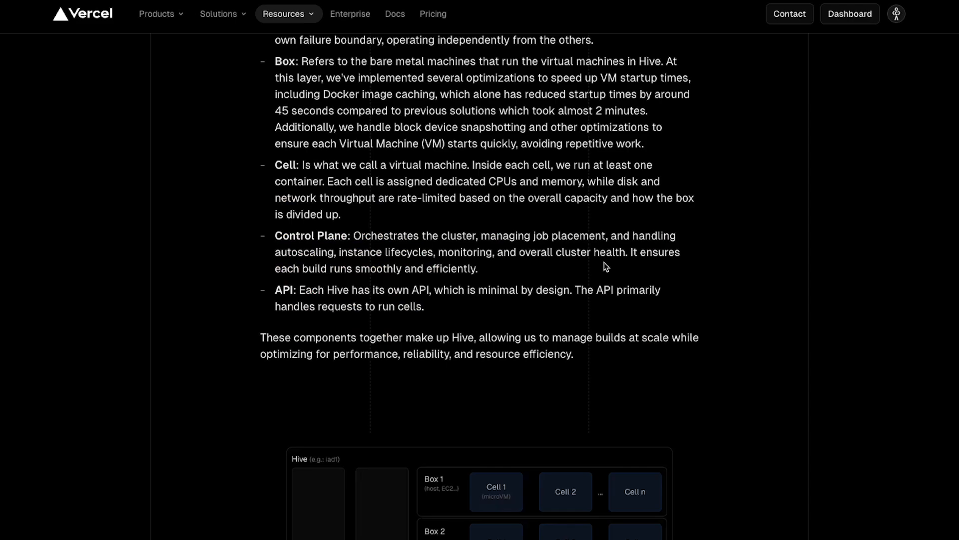
scroll("down", 3)
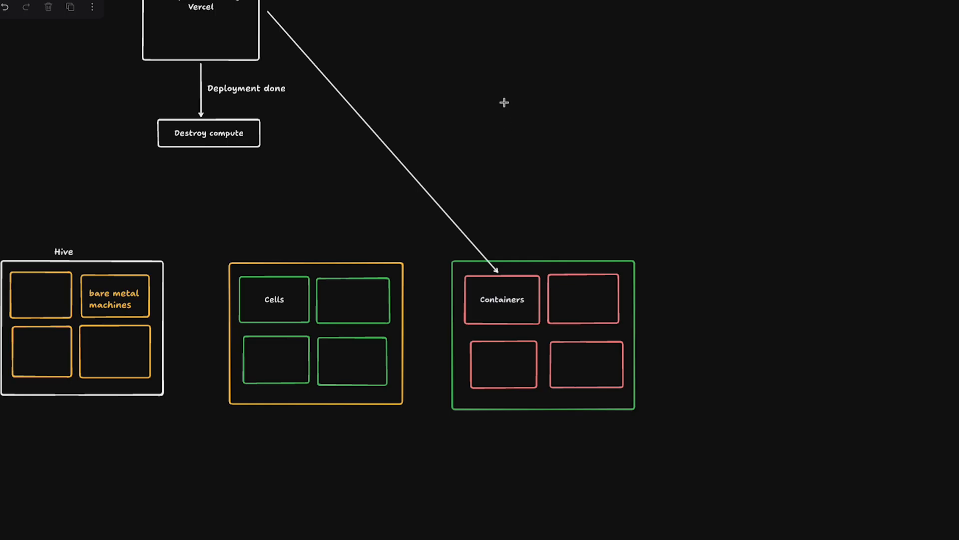
Label a box 'Control plane' and draw an arrow from it to the Cells box.
type("Control plane")
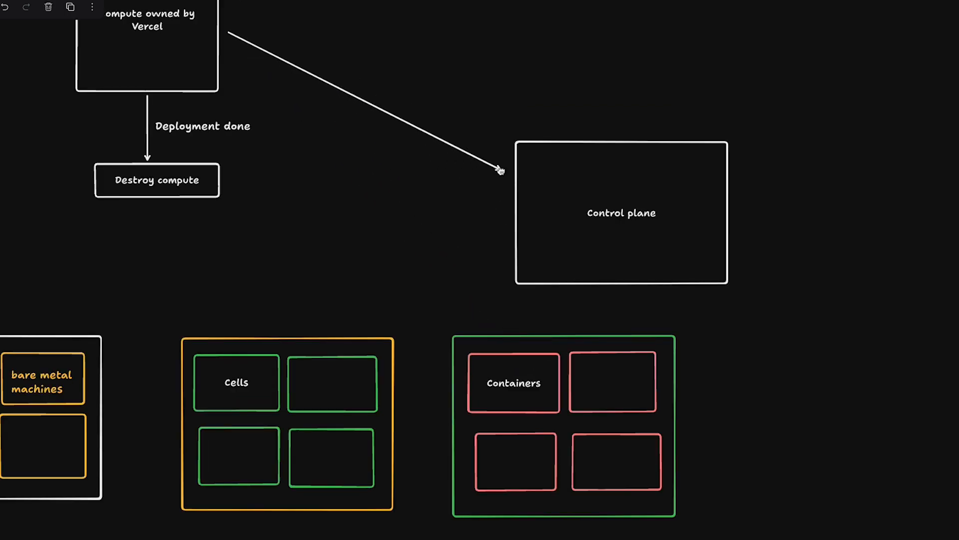
left_click(621, 212)
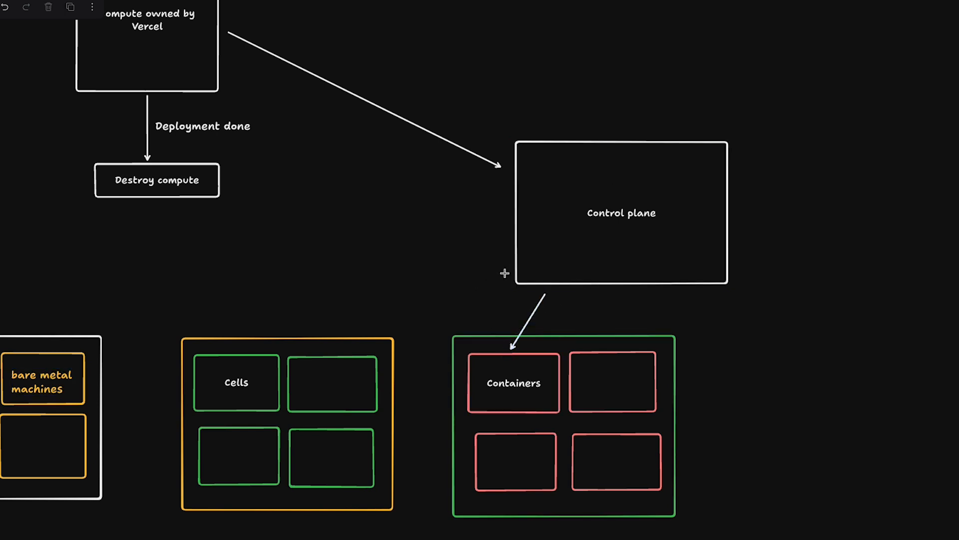
left_click_drag(507, 269, 280, 357)
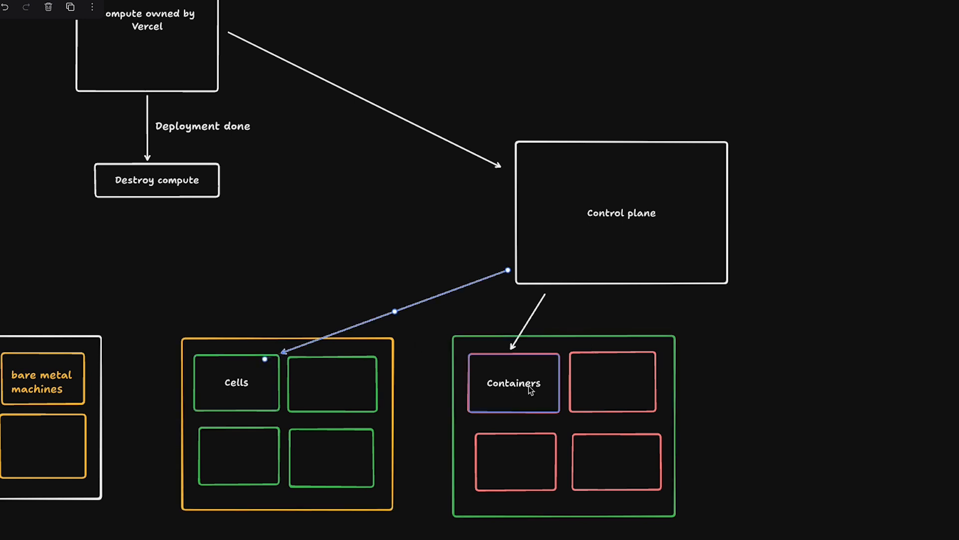
left_click(513, 383)
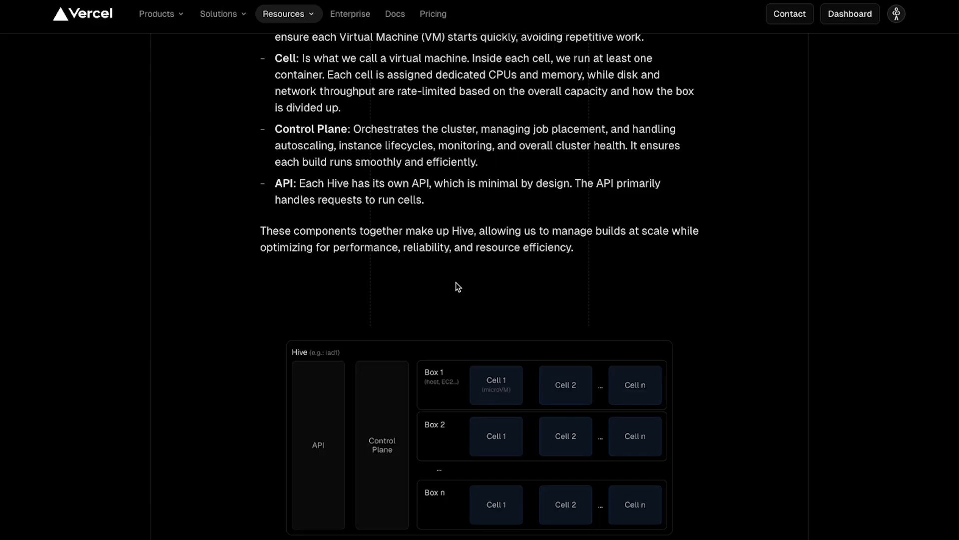
Highlight the passages on each box's core and Firecracker processes, then open the Firecracker website.
left_click_drag(327, 183, 455, 183)
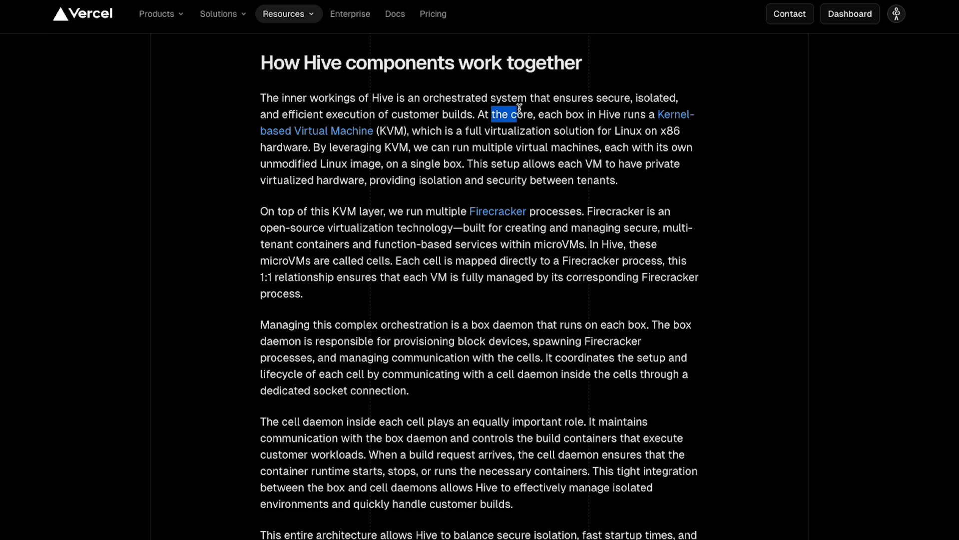
left_click_drag(518, 114, 479, 130)
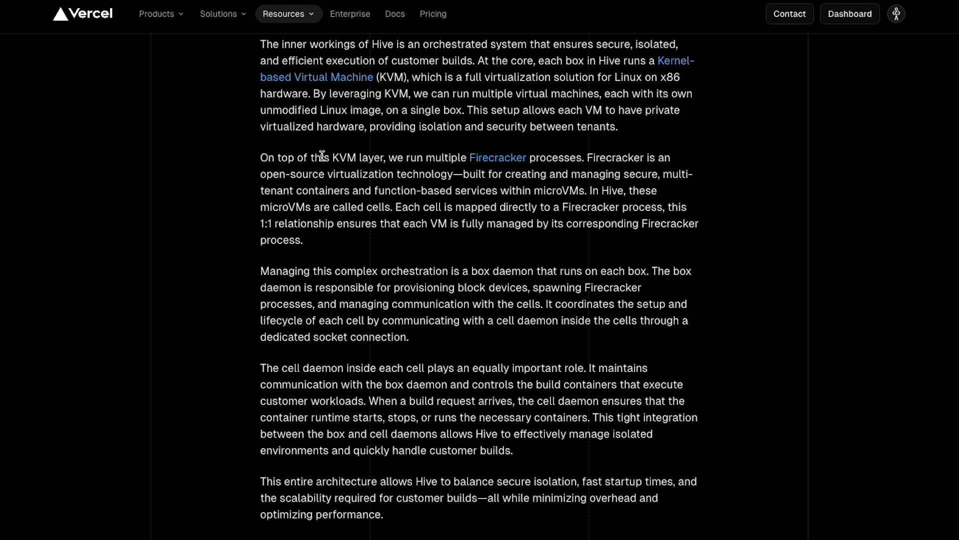
left_click_drag(320, 157, 569, 157)
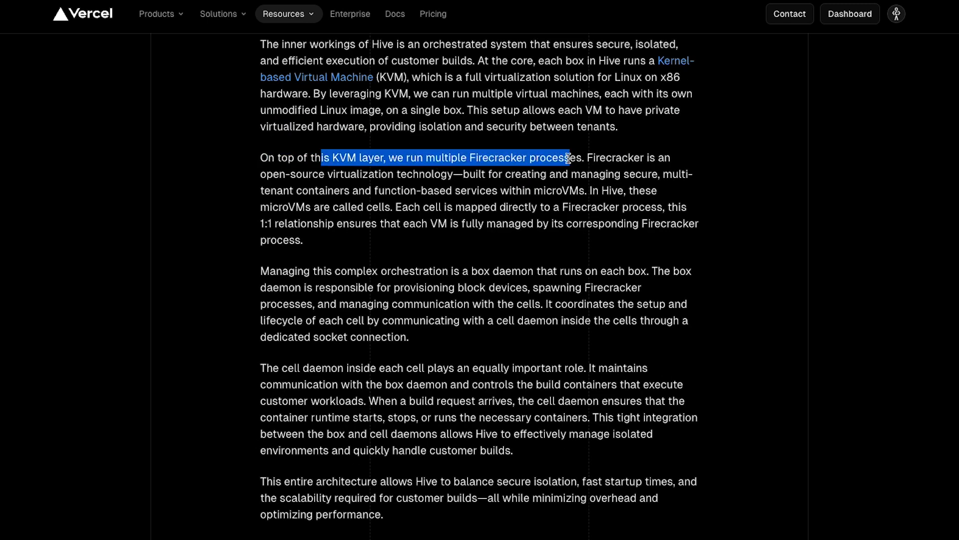
left_click(566, 159)
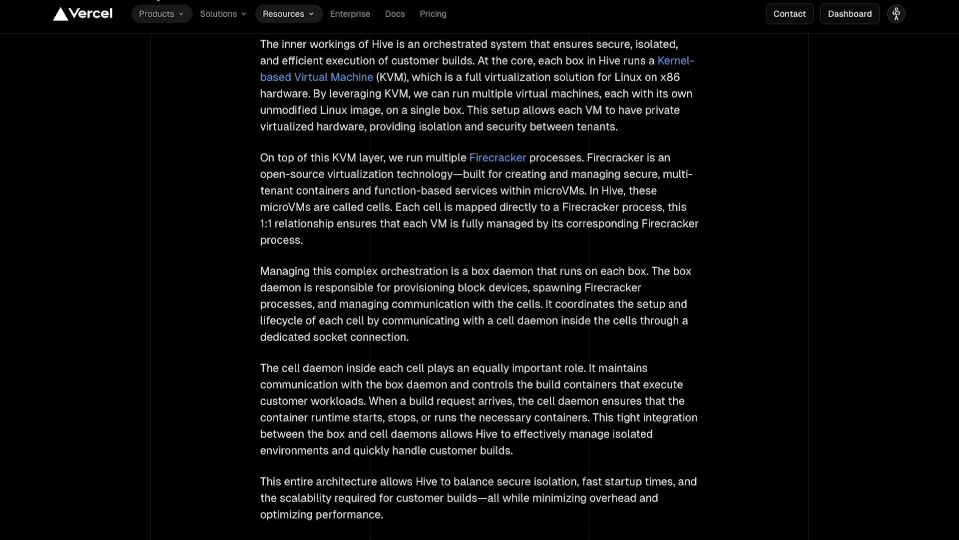
left_click(497, 159)
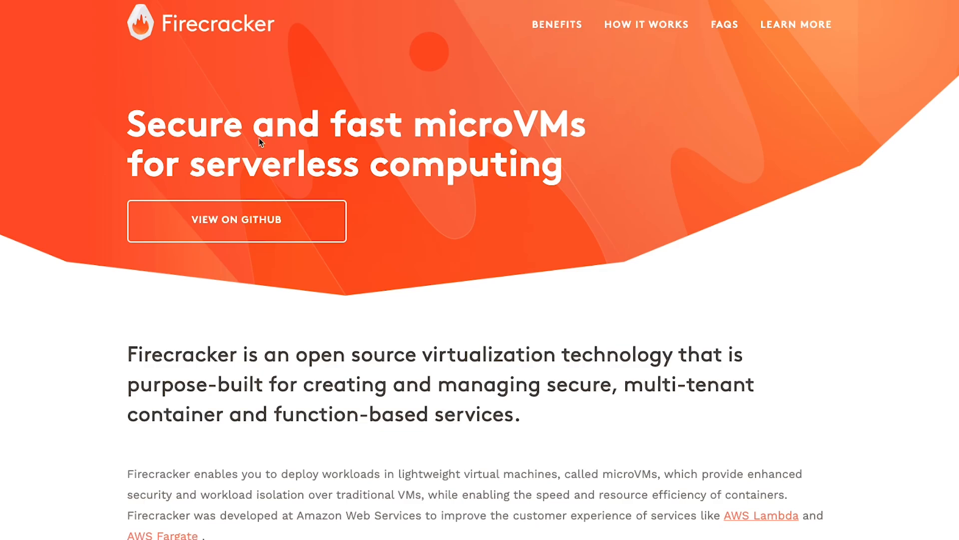
Scroll through Firecracker's homepage description of microVMs for AWS Lambda.
scroll("down", 3)
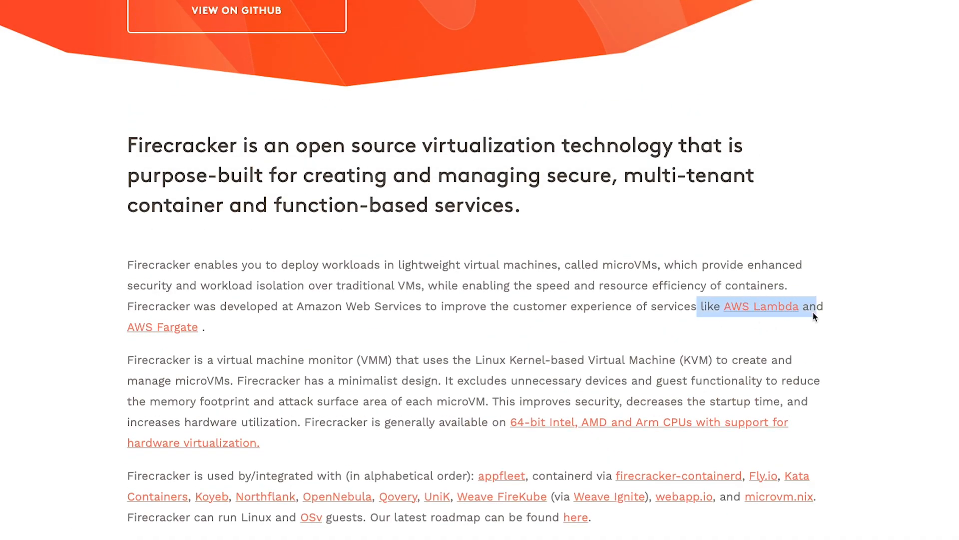
scroll("down", 3)
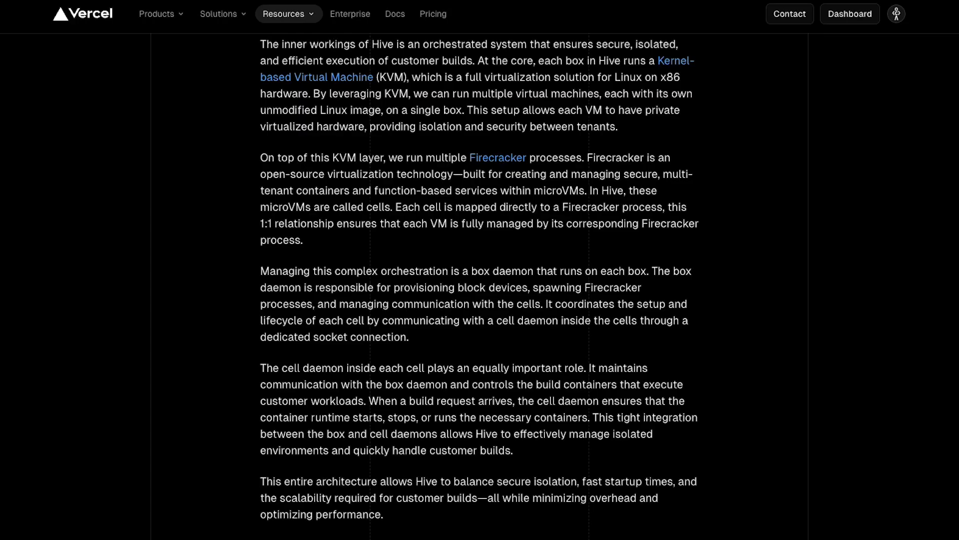
mouse_move(428, 265)
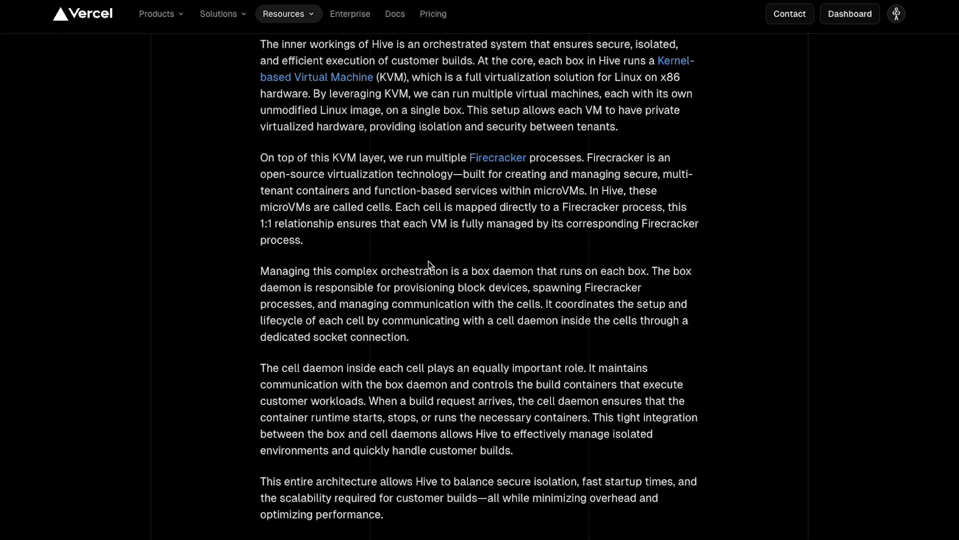
mouse_move(382, 163)
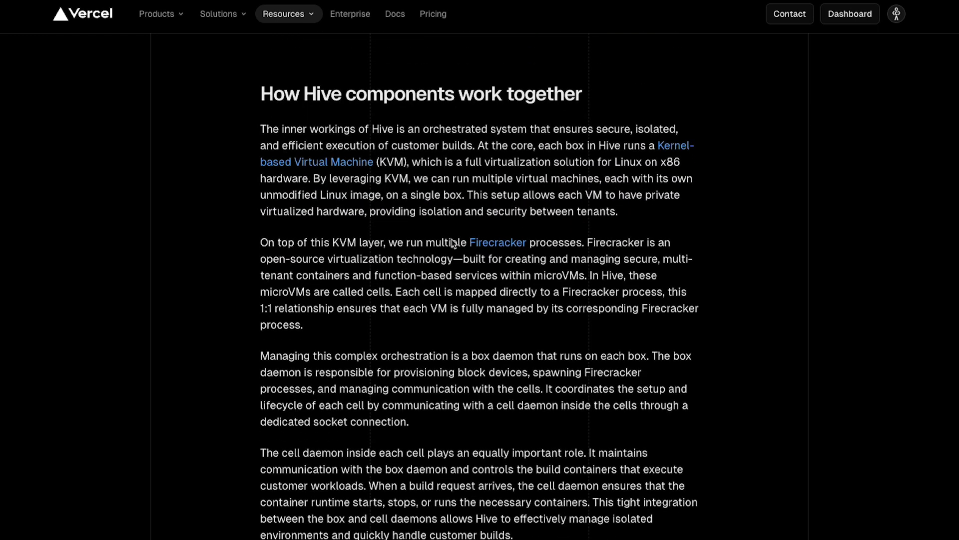
scroll("down", 3)
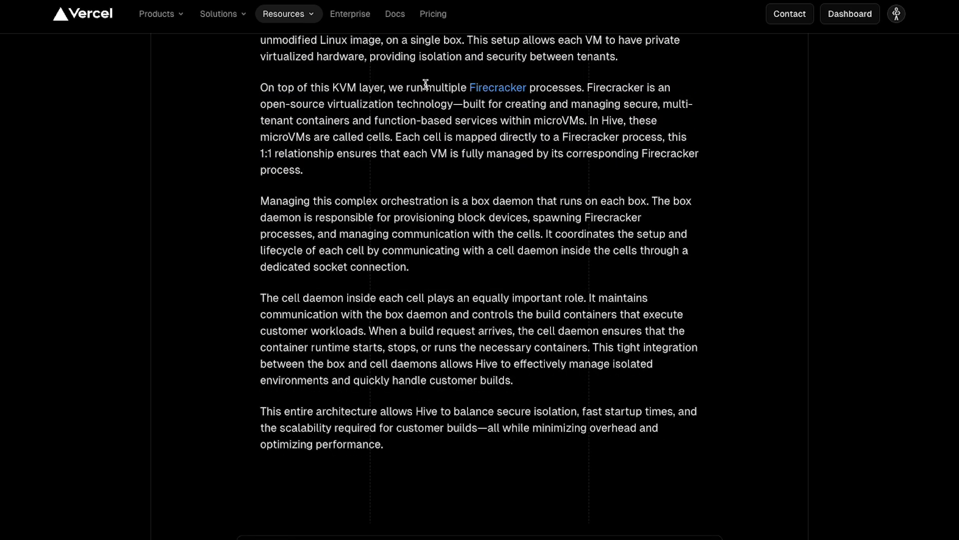
double_click(515, 122)
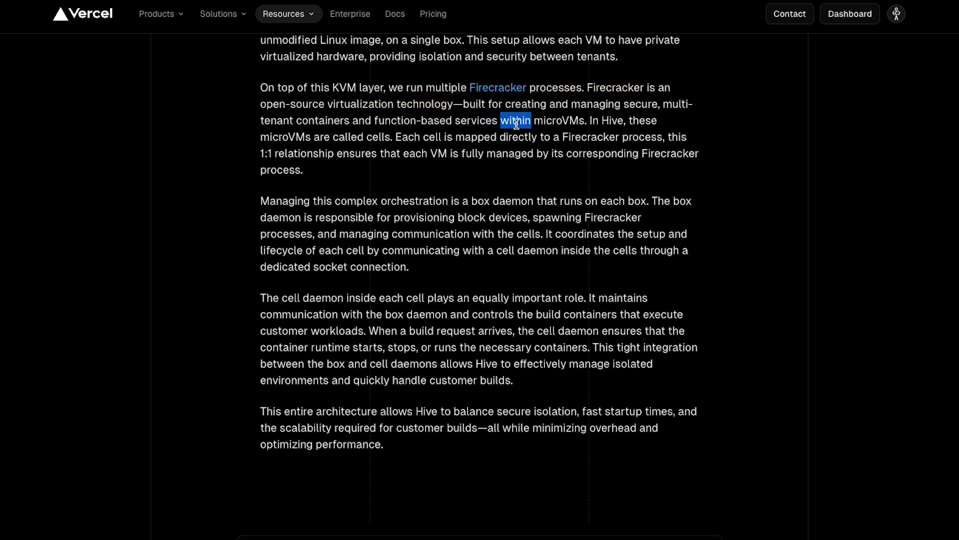
left_click(324, 140)
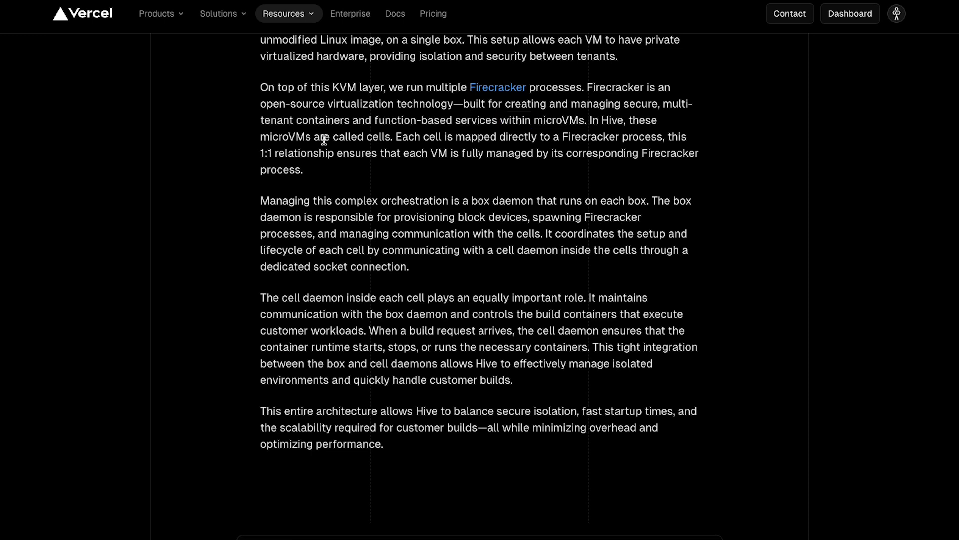
mouse_move(358, 86)
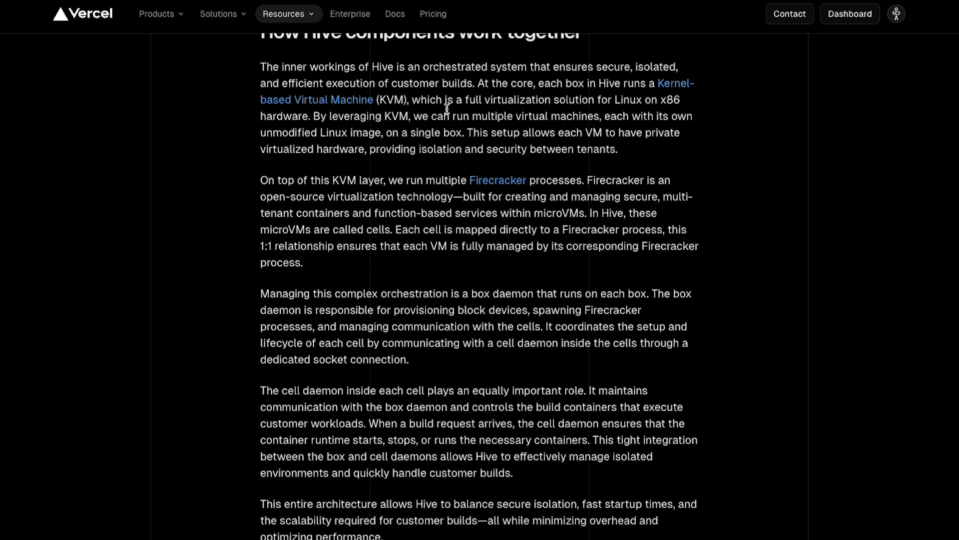
mouse_move(517, 182)
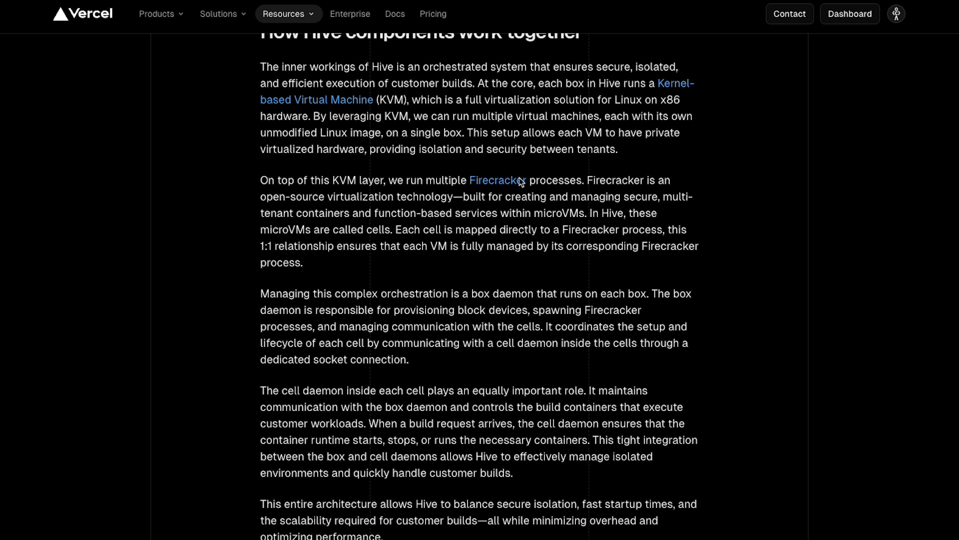
left_click_drag(424, 180, 606, 180)
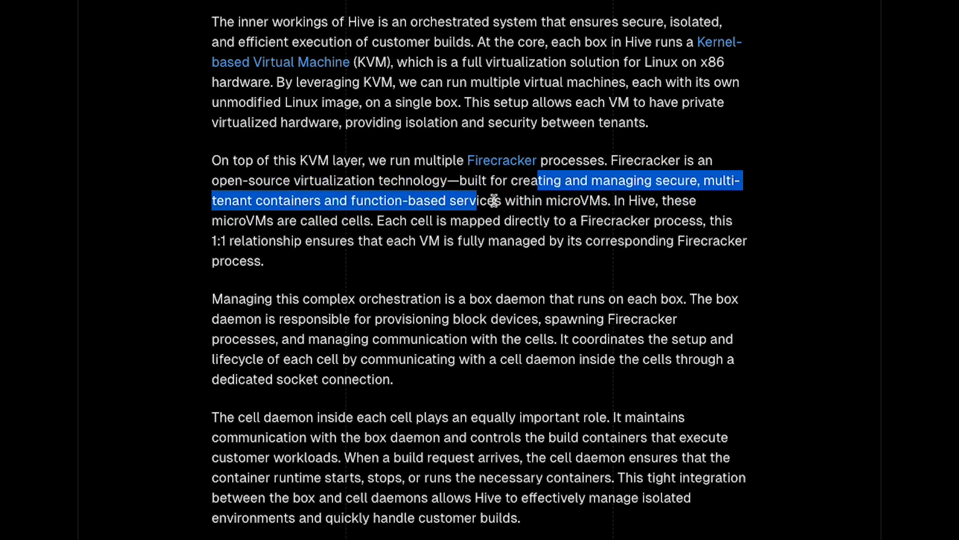
left_click(562, 220)
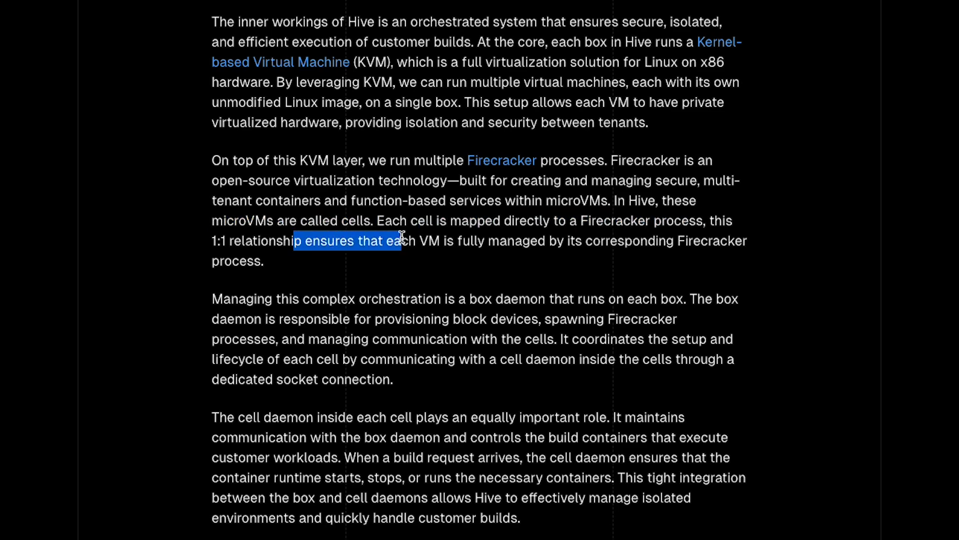
left_click(534, 241)
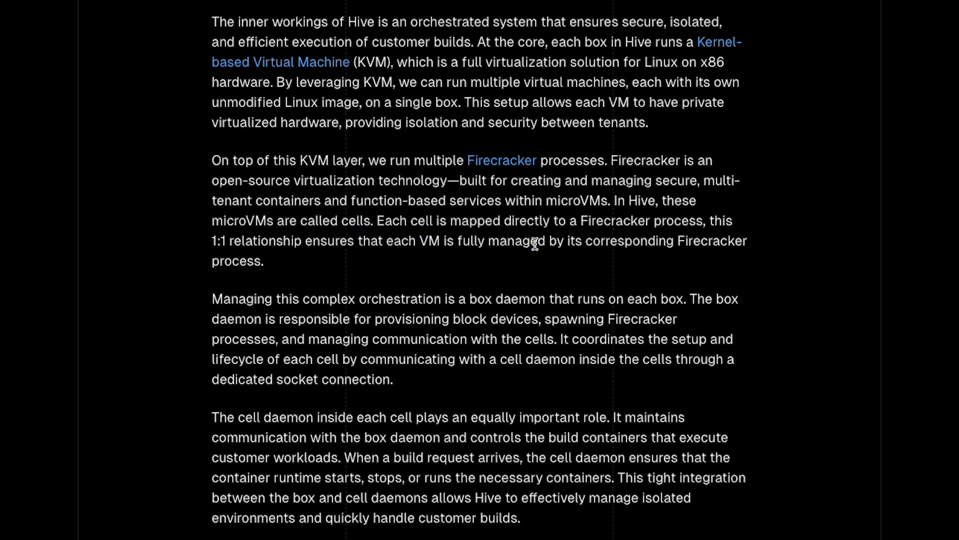
scroll("down", 3)
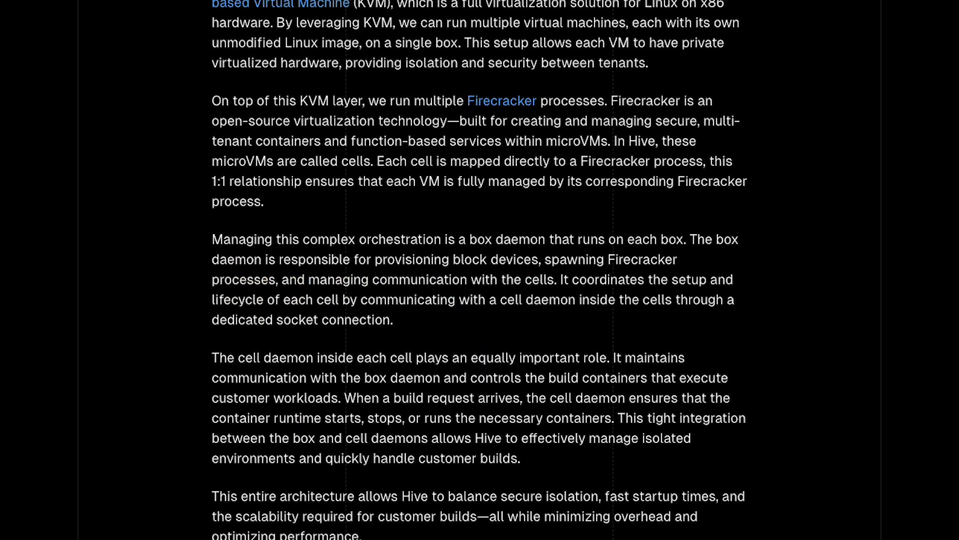
left_click_drag(579, 162, 722, 161)
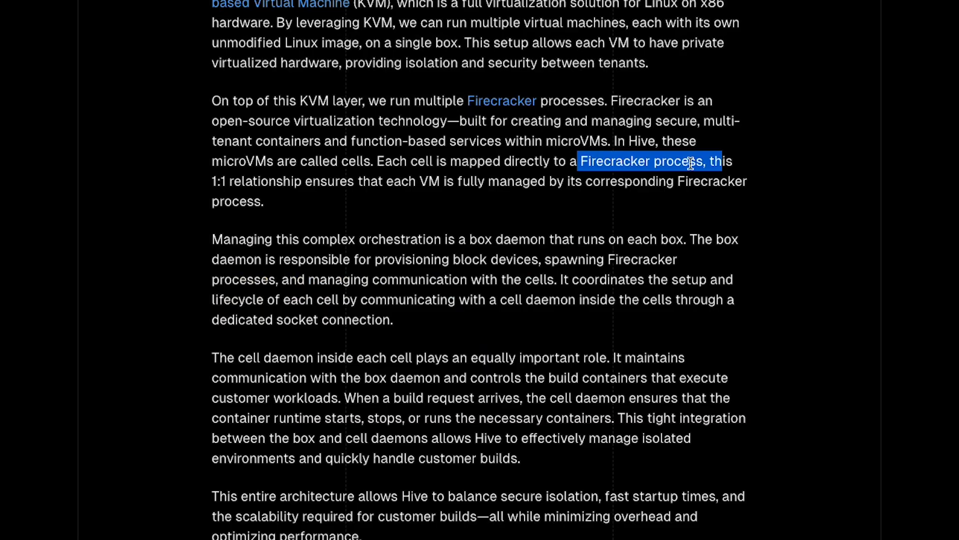
scroll("down", 3)
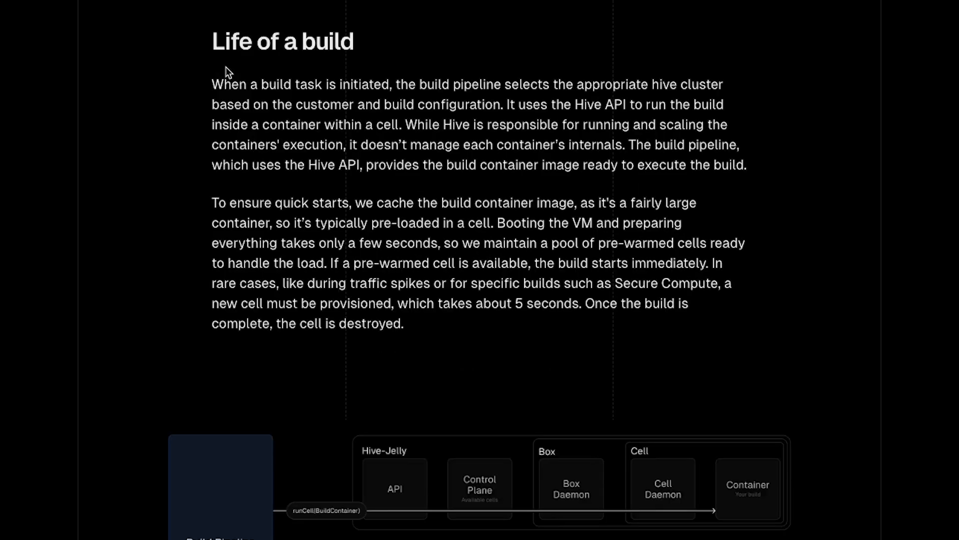
mouse_move(268, 89)
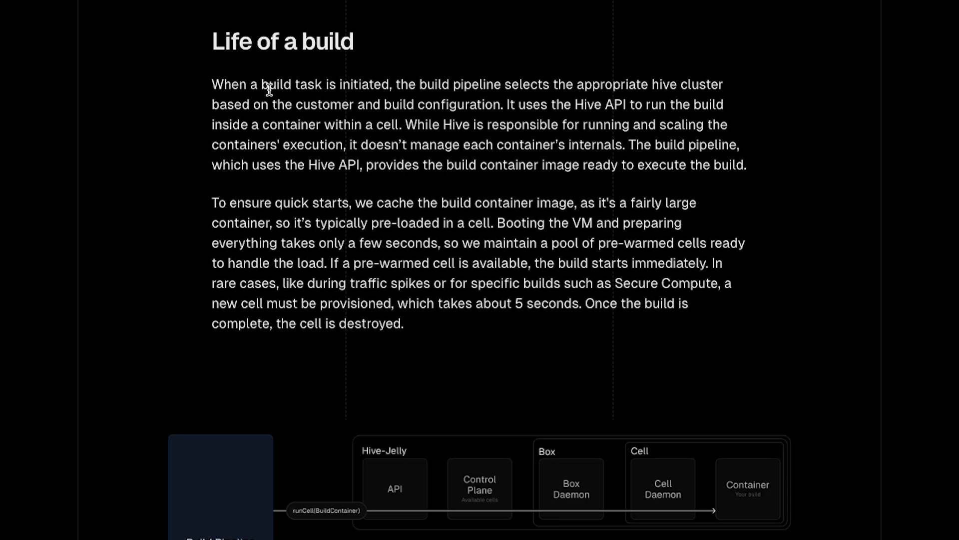
left_click_drag(418, 84, 712, 84)
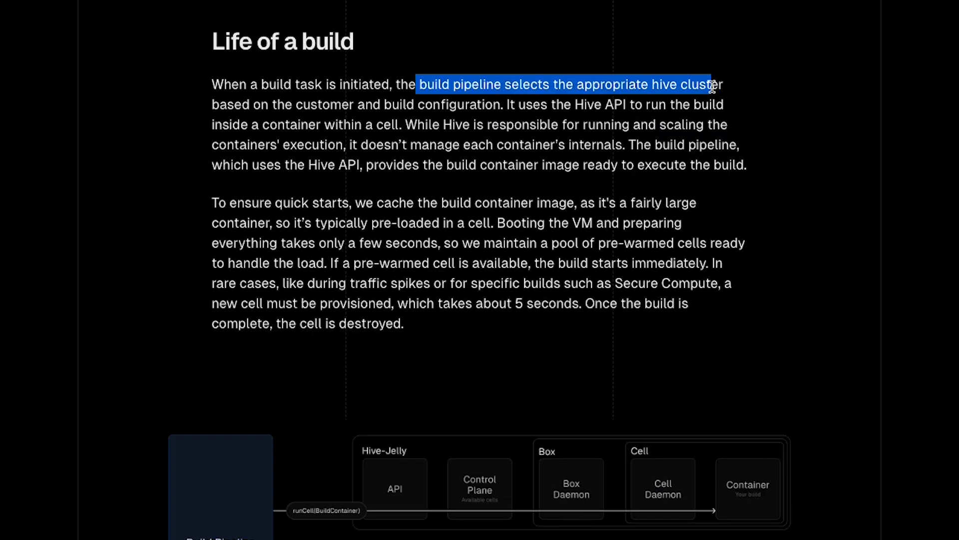
left_click_drag(711, 83, 360, 104)
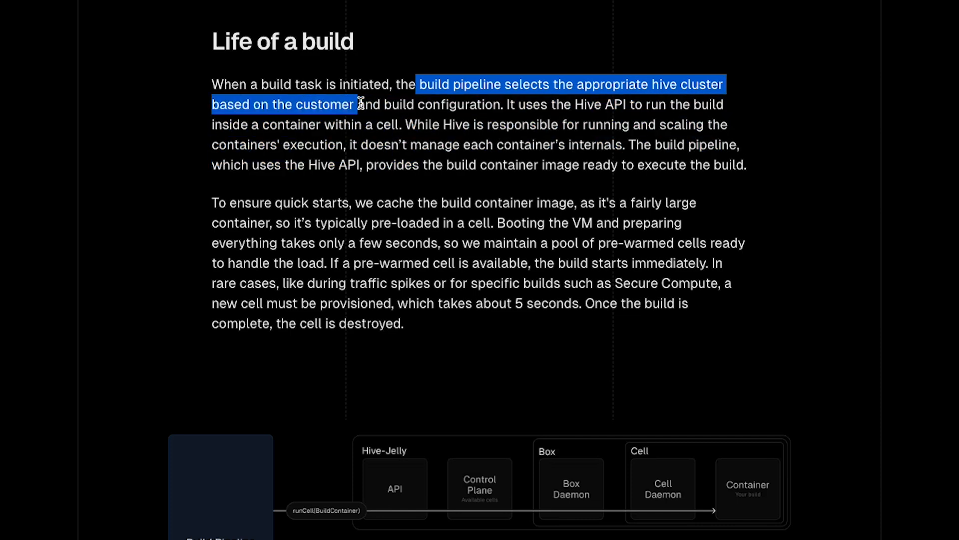
left_click(503, 104)
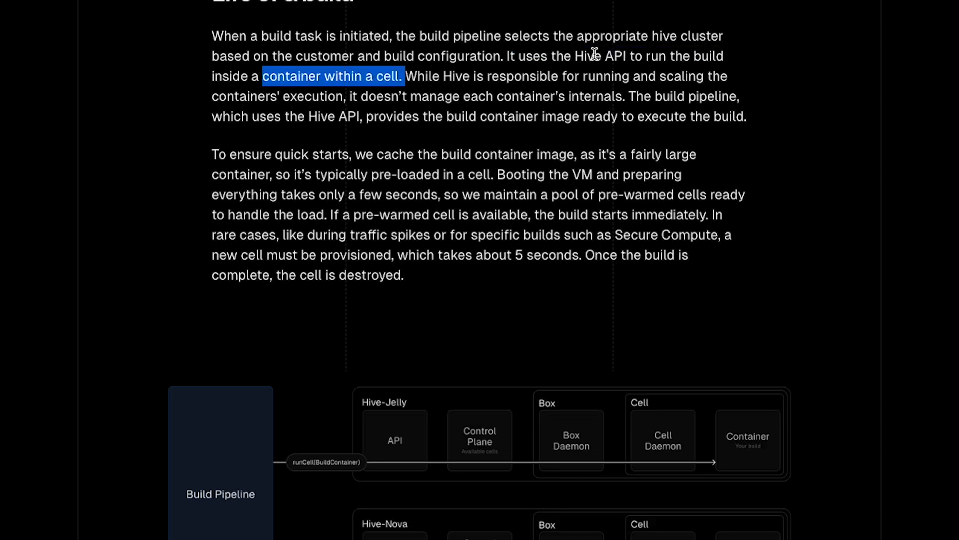
mouse_move(506, 89)
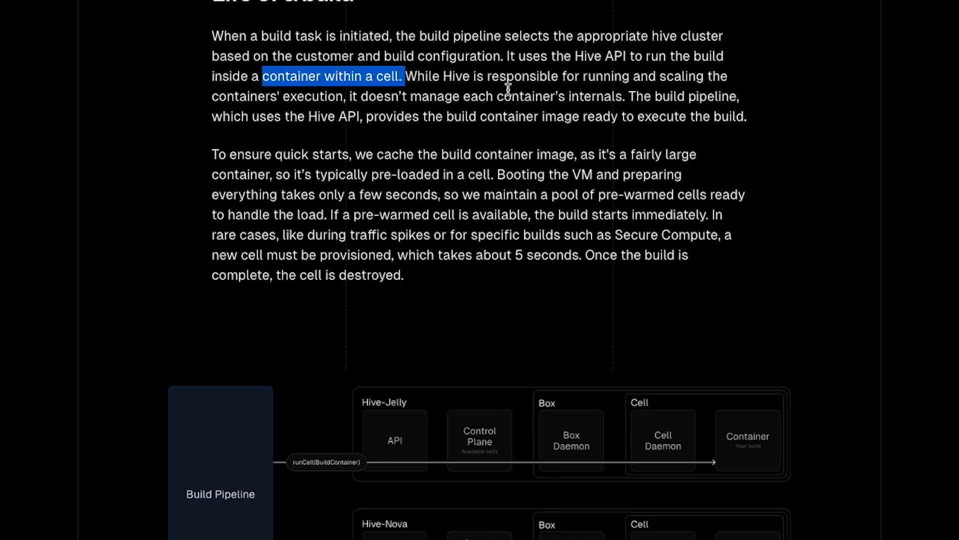
scroll("down", 3)
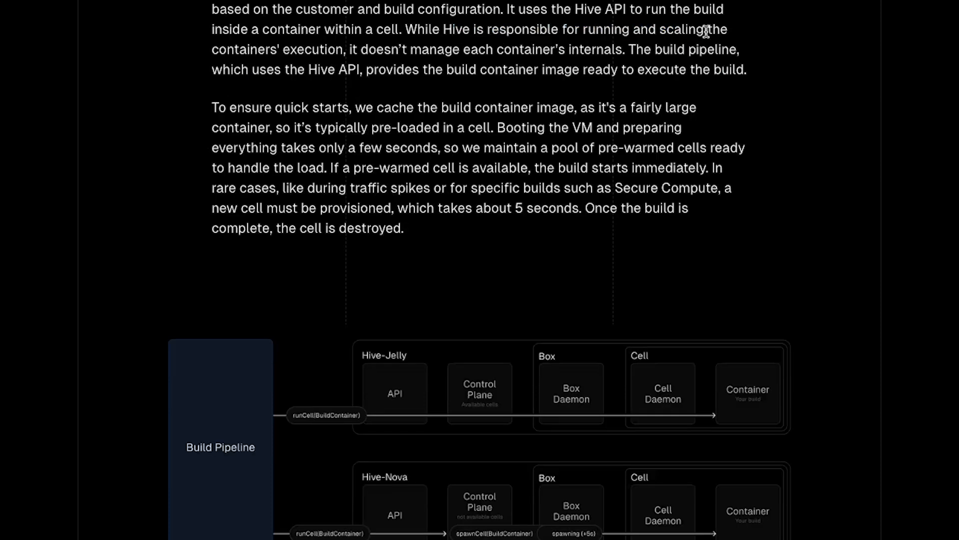
mouse_move(401, 47)
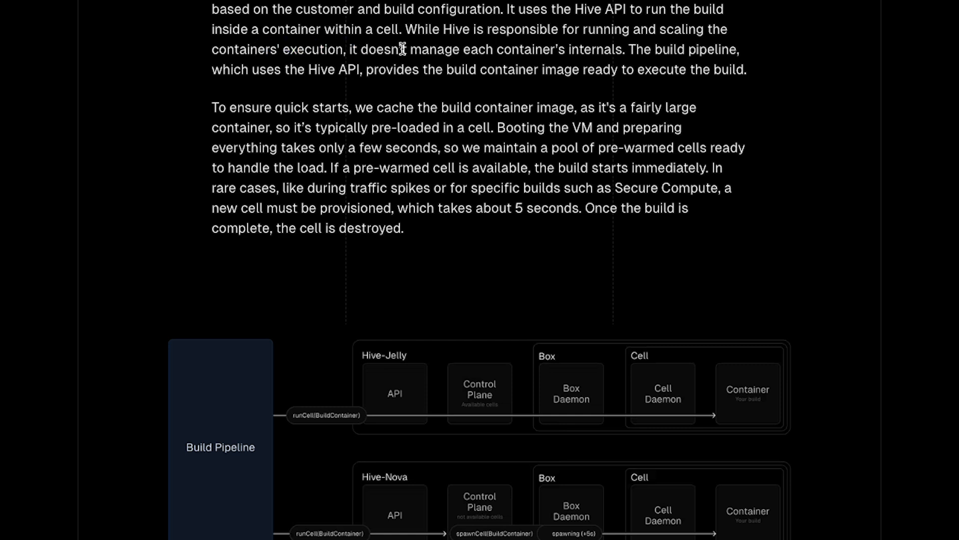
mouse_move(679, 64)
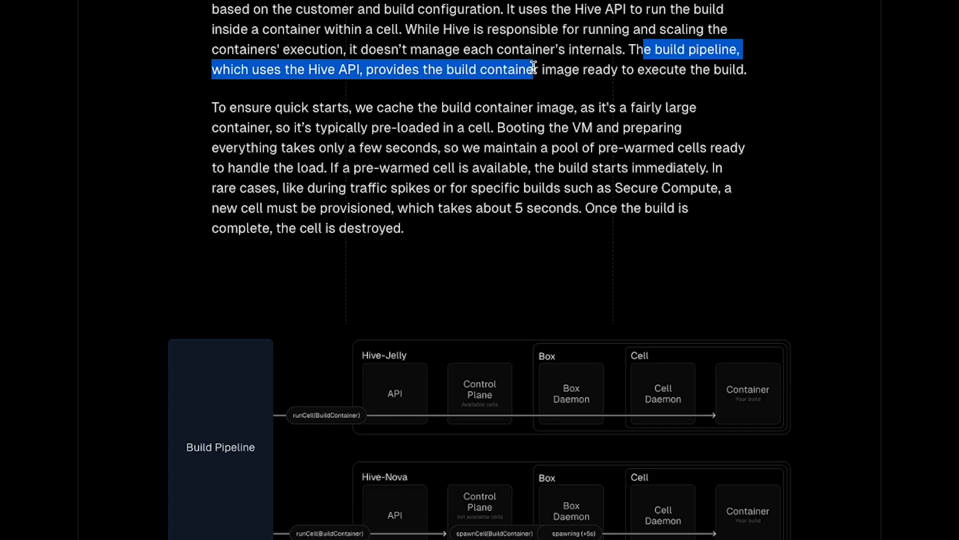
left_click(687, 69)
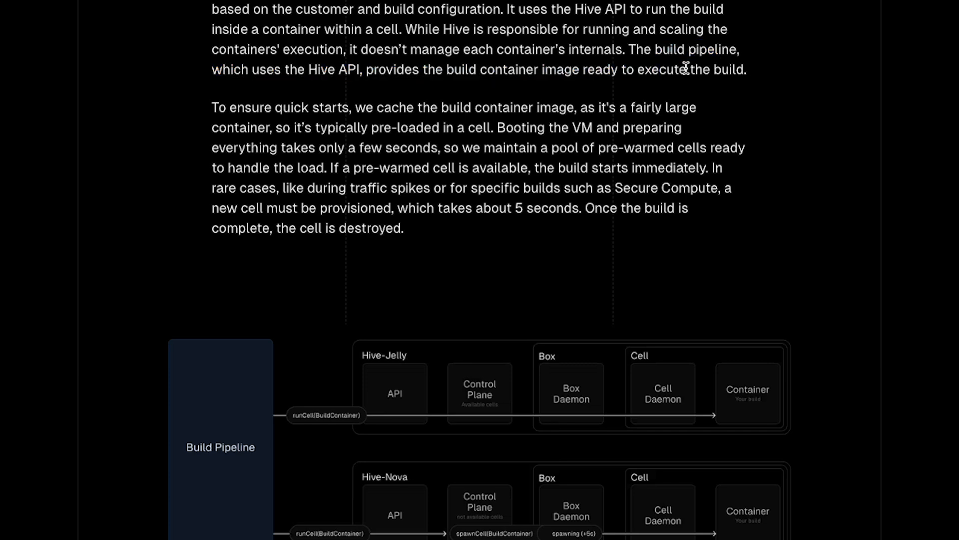
scroll("down", 3)
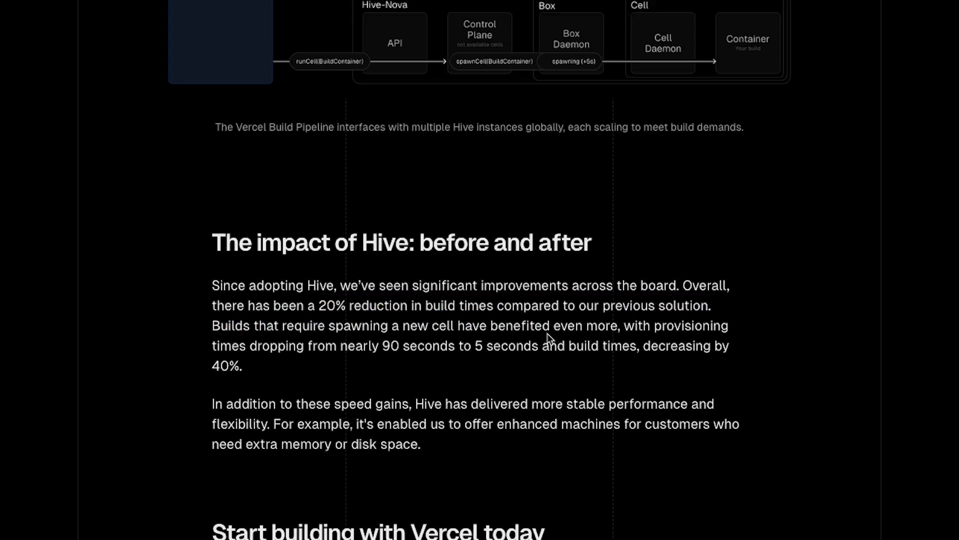
scroll("down", 3)
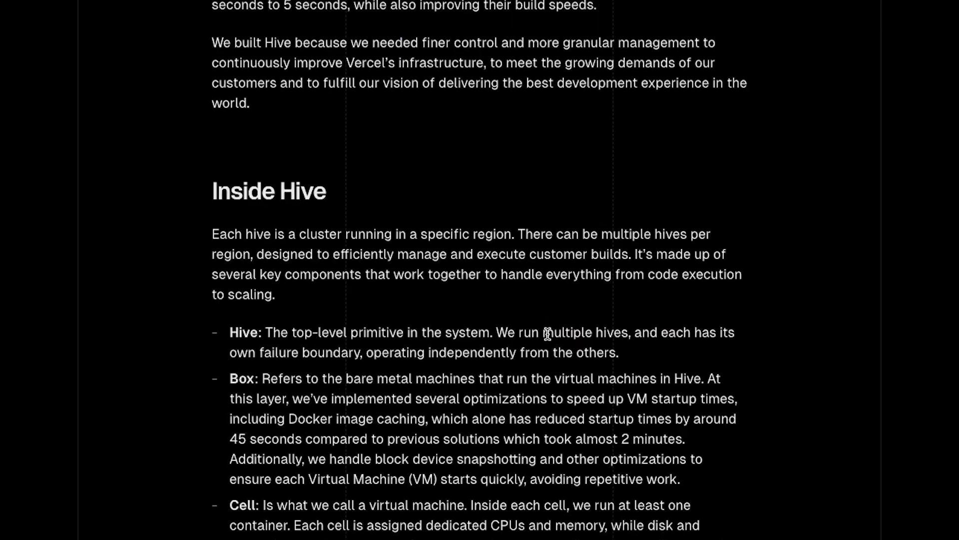
scroll("down", 3)
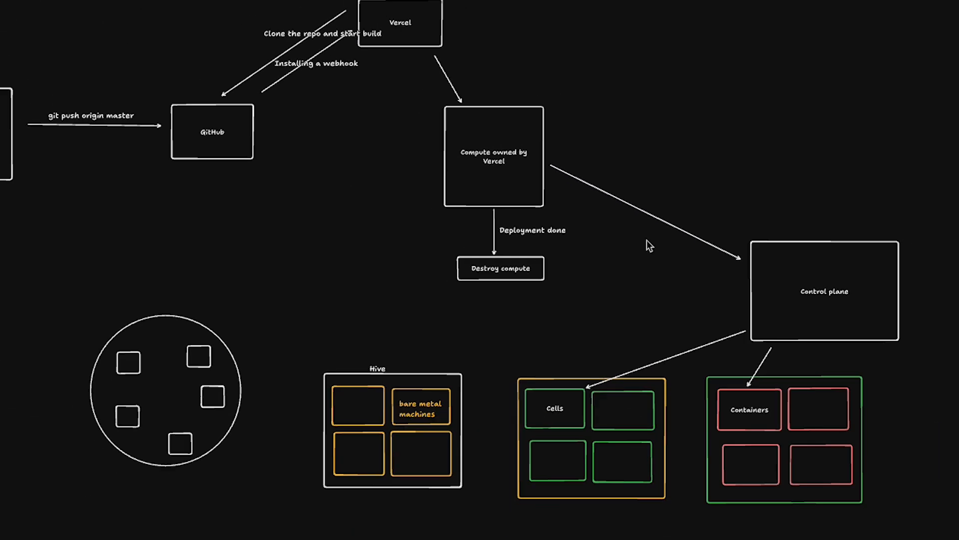
mouse_move(642, 316)
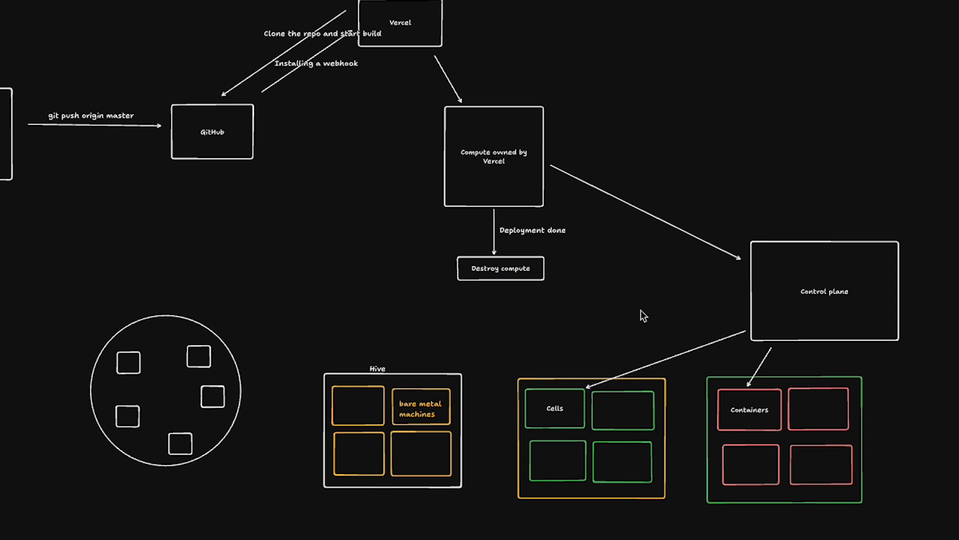
left_click(333, 10)
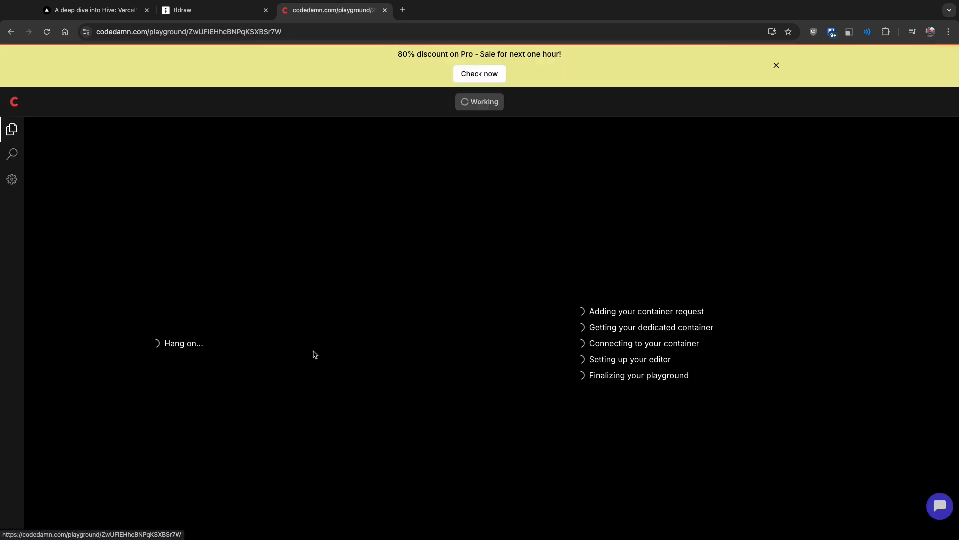
left_click(777, 66)
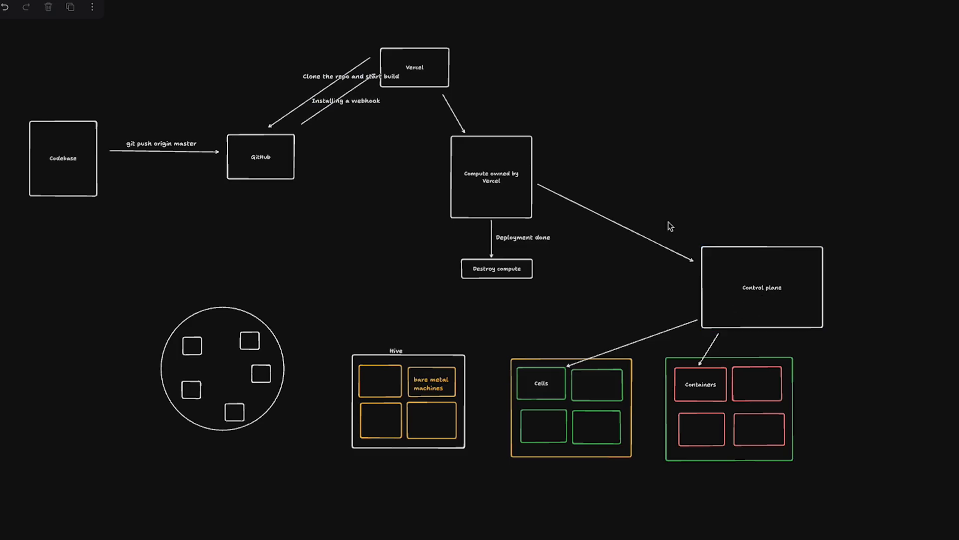
Relabel the compute box 'Compute owned by Codedamn', then select the Cells and Hive frames.
double_click(490, 177)
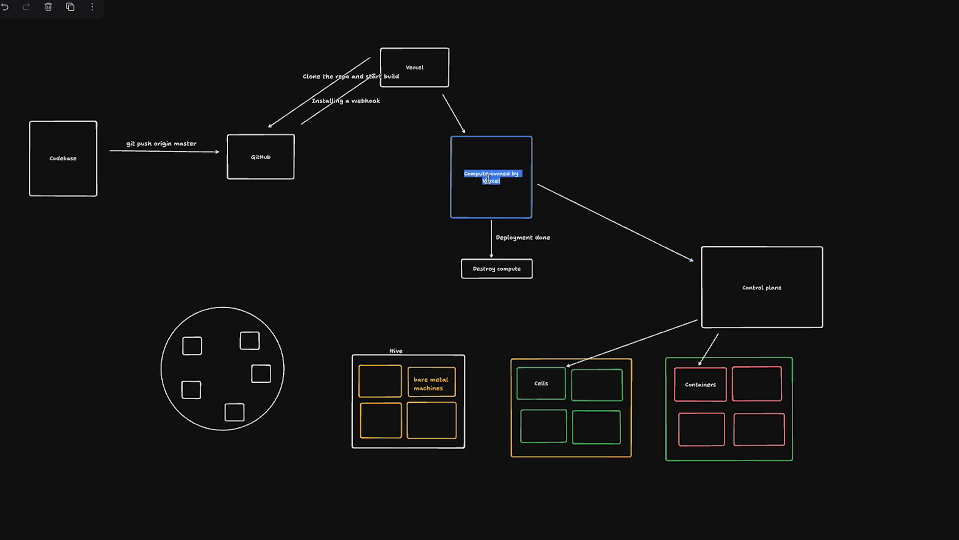
type("Codedamn")
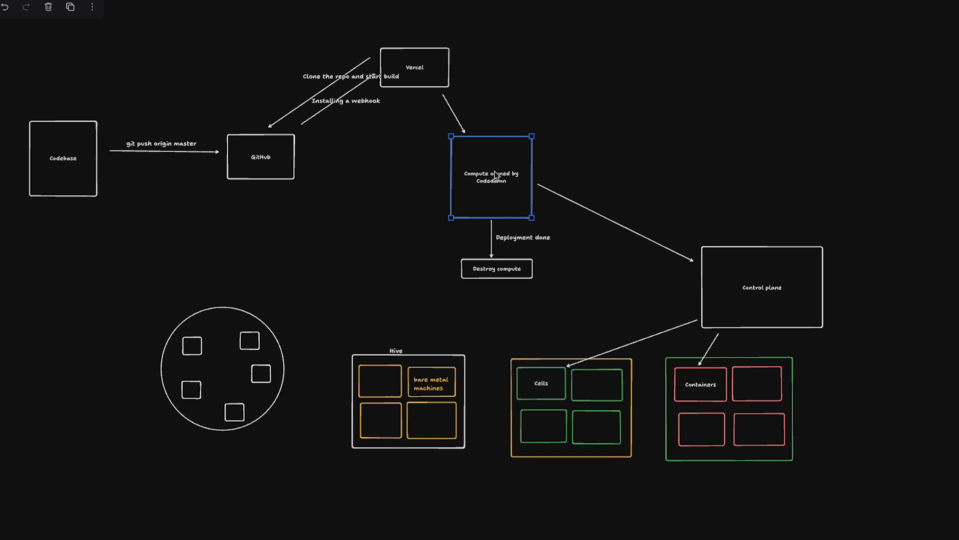
left_click(571, 407)
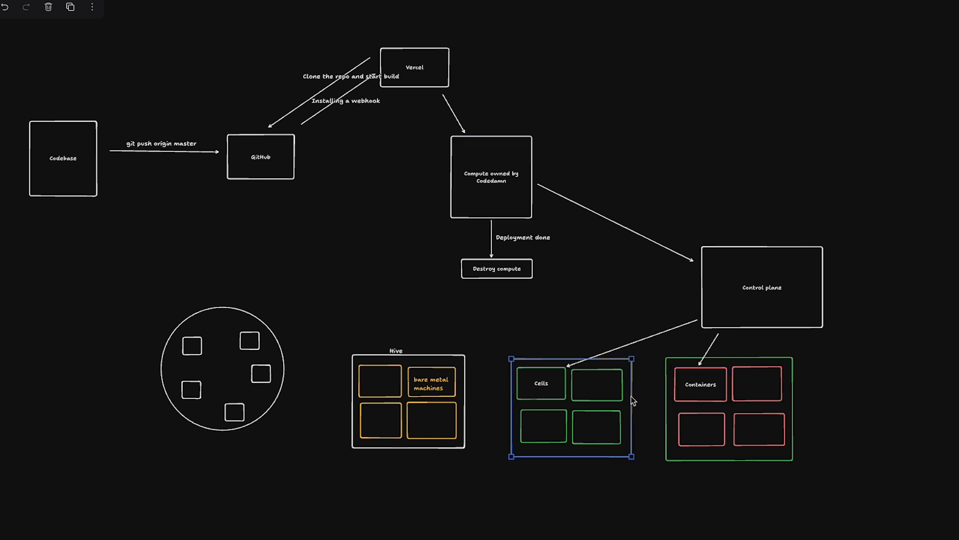
mouse_move(599, 396)
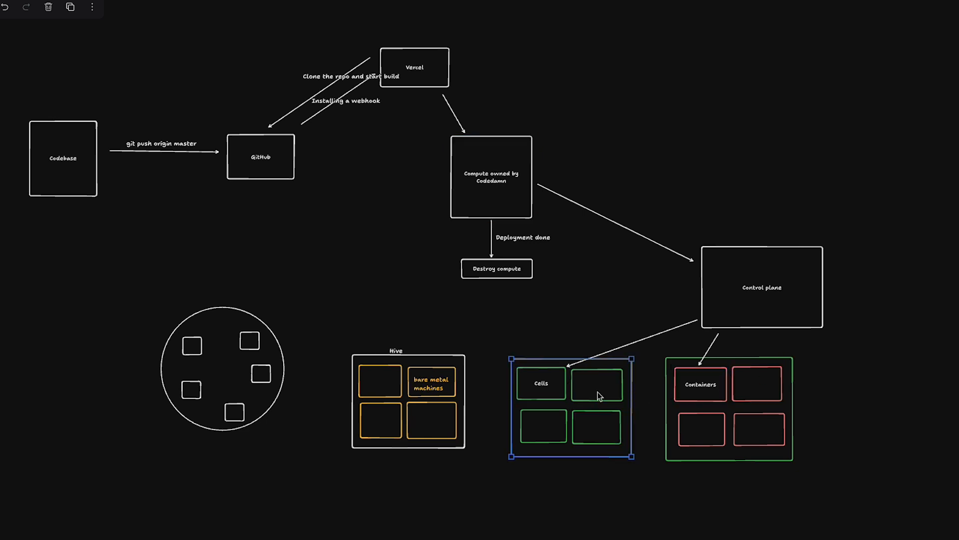
mouse_move(613, 399)
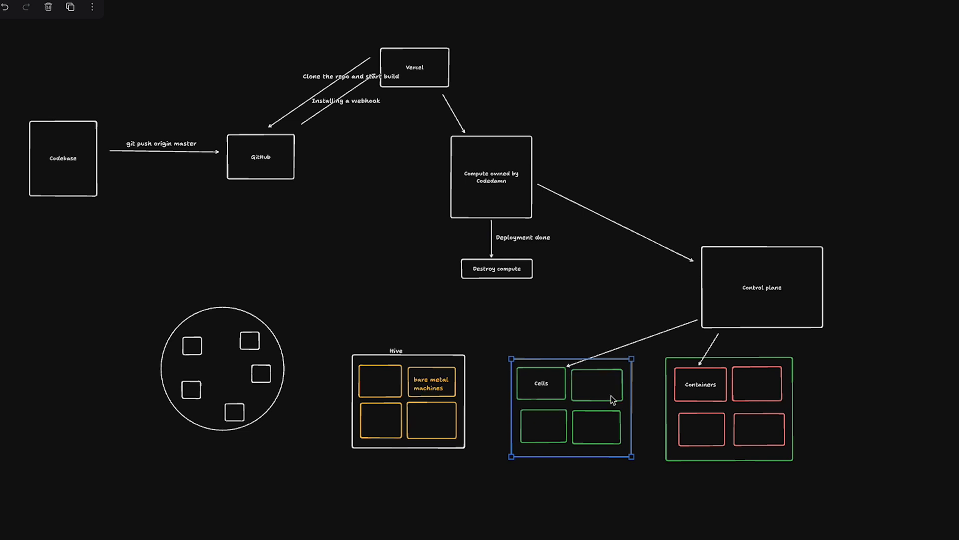
left_click(429, 382)
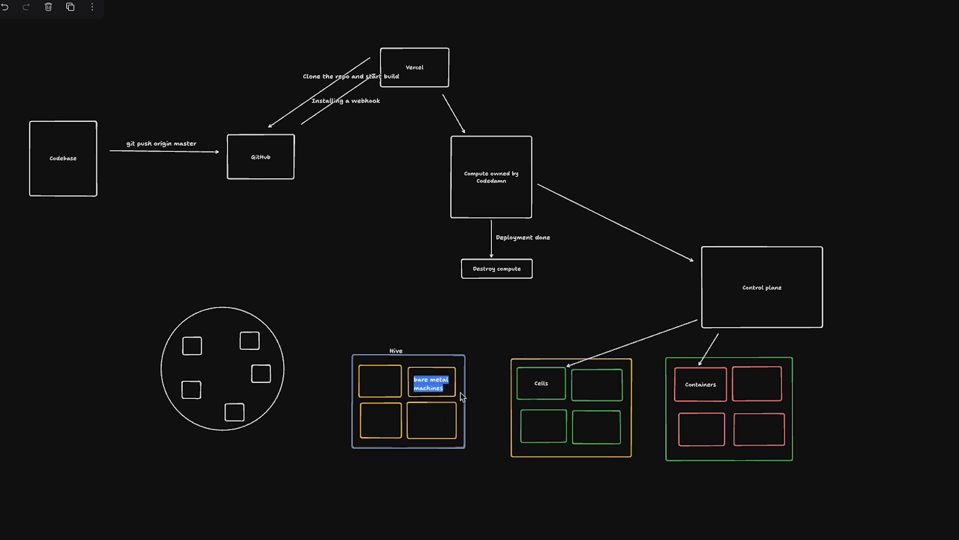
left_click(570, 403)
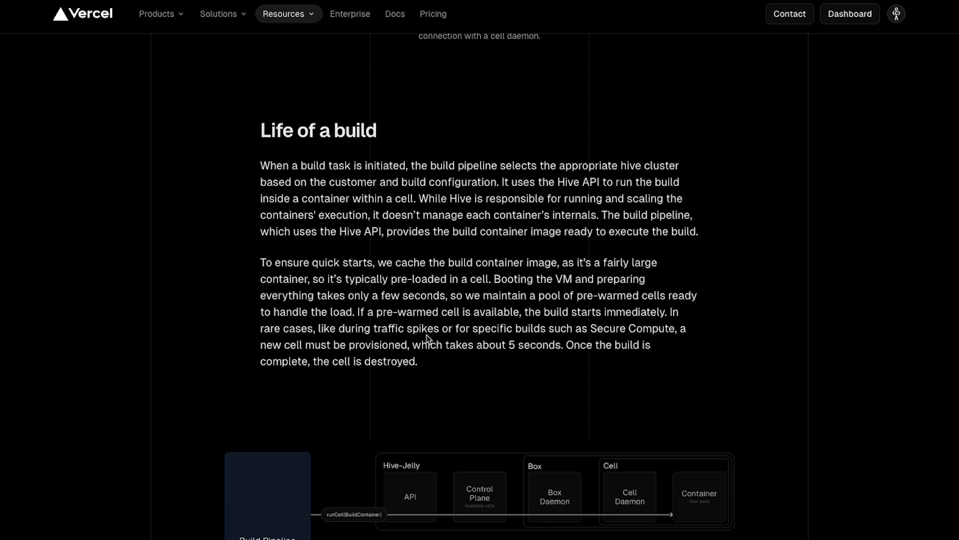
scroll("down", 3)
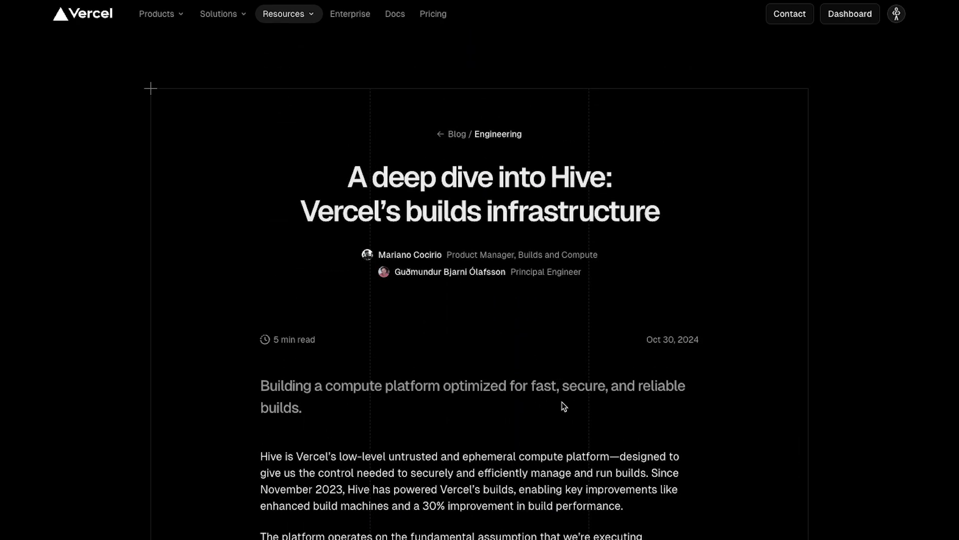
scroll("down", 3)
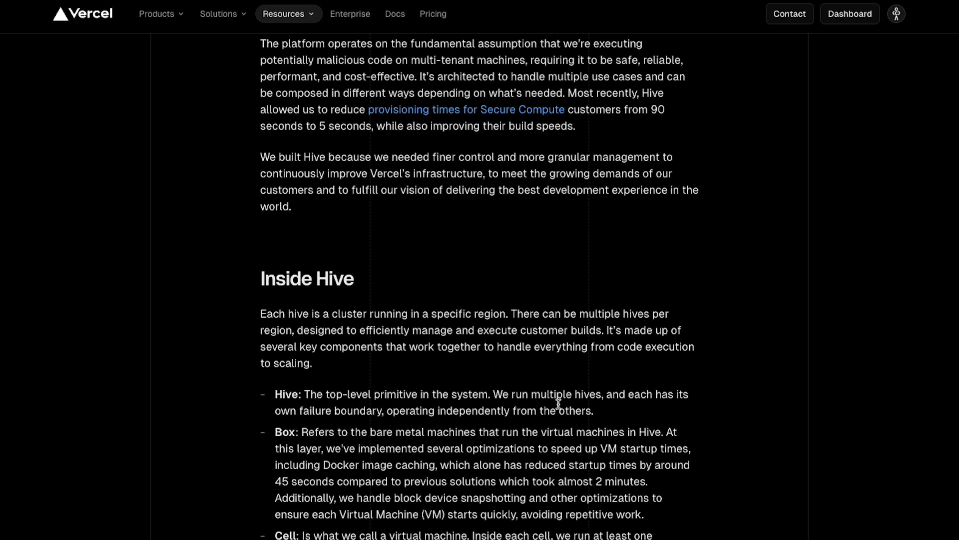